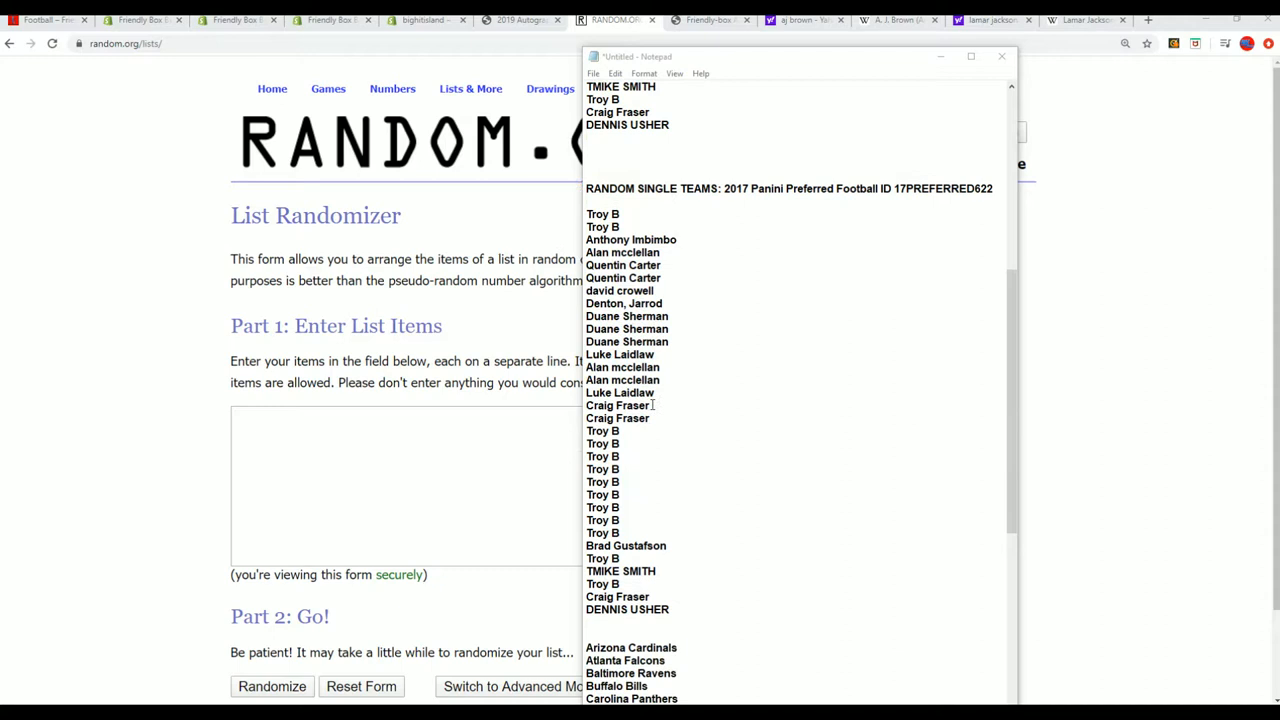
Select and copy the owner names listed under the 2017 Panini Preferred card heading.
{"action": "scroll", "scroll_direction": "down", "scroll_amount": 3}
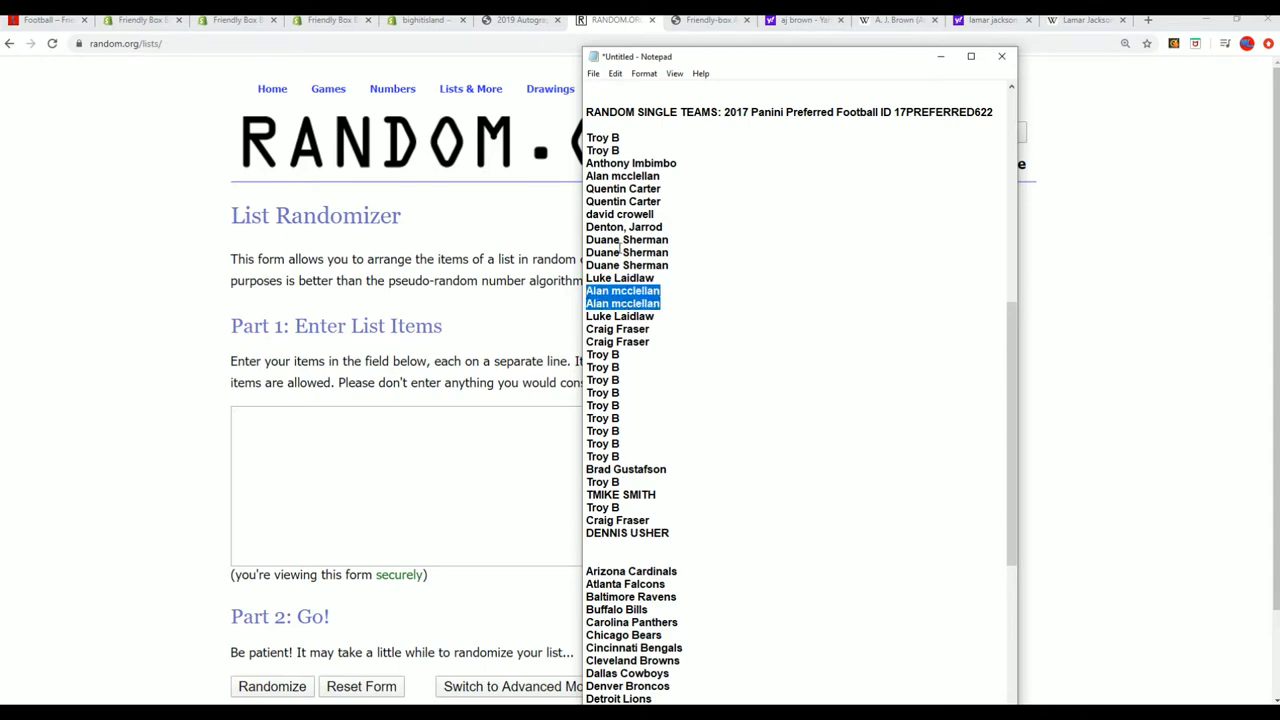
{"action": "left_click", "coordinate": [624, 296]}
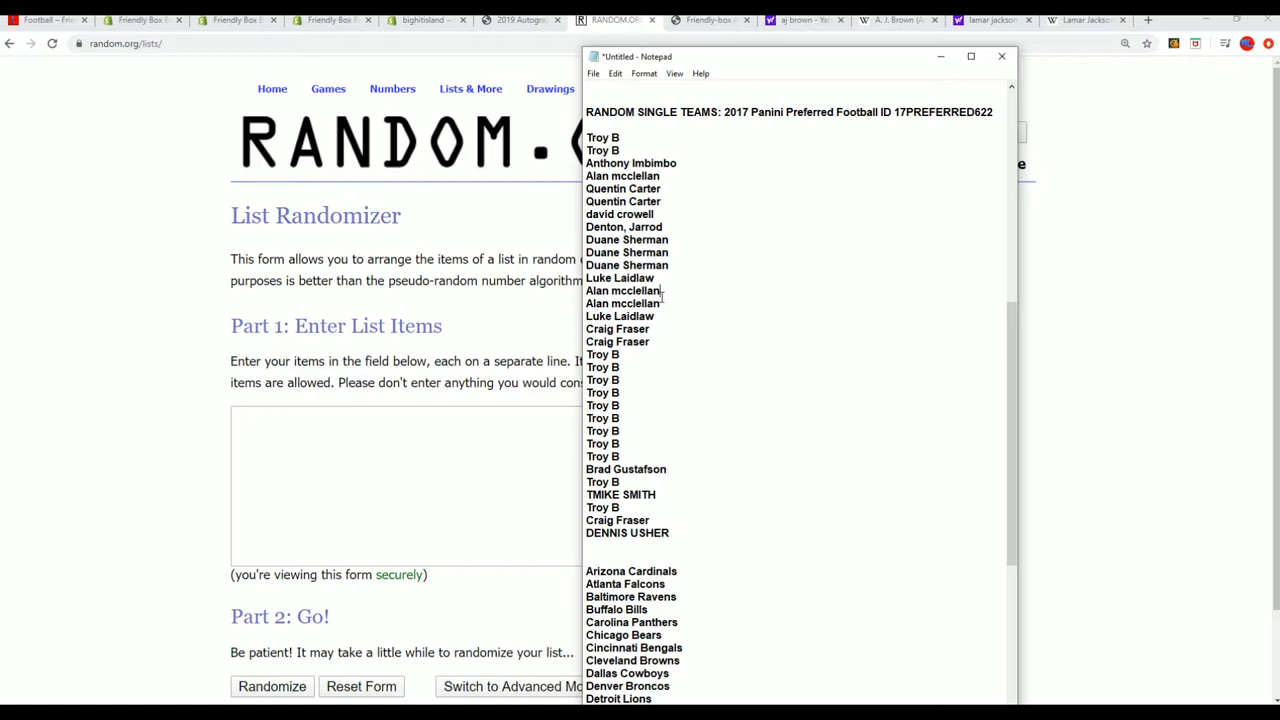
{"action": "left_click_drag", "start_coordinate": [586, 290], "coordinate": [660, 304]}
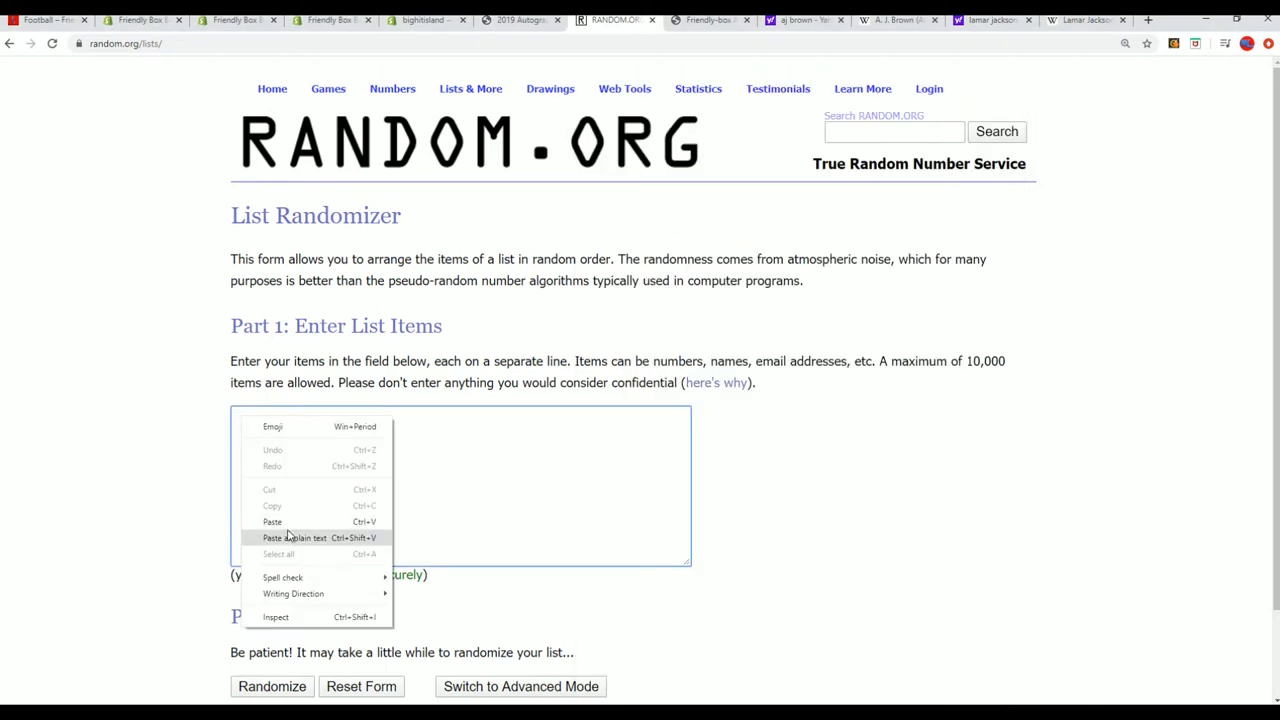
Paste the 32 owner names as plain text, randomize them, and reshuffle several times.
{"action": "left_click", "coordinate": [272, 520]}
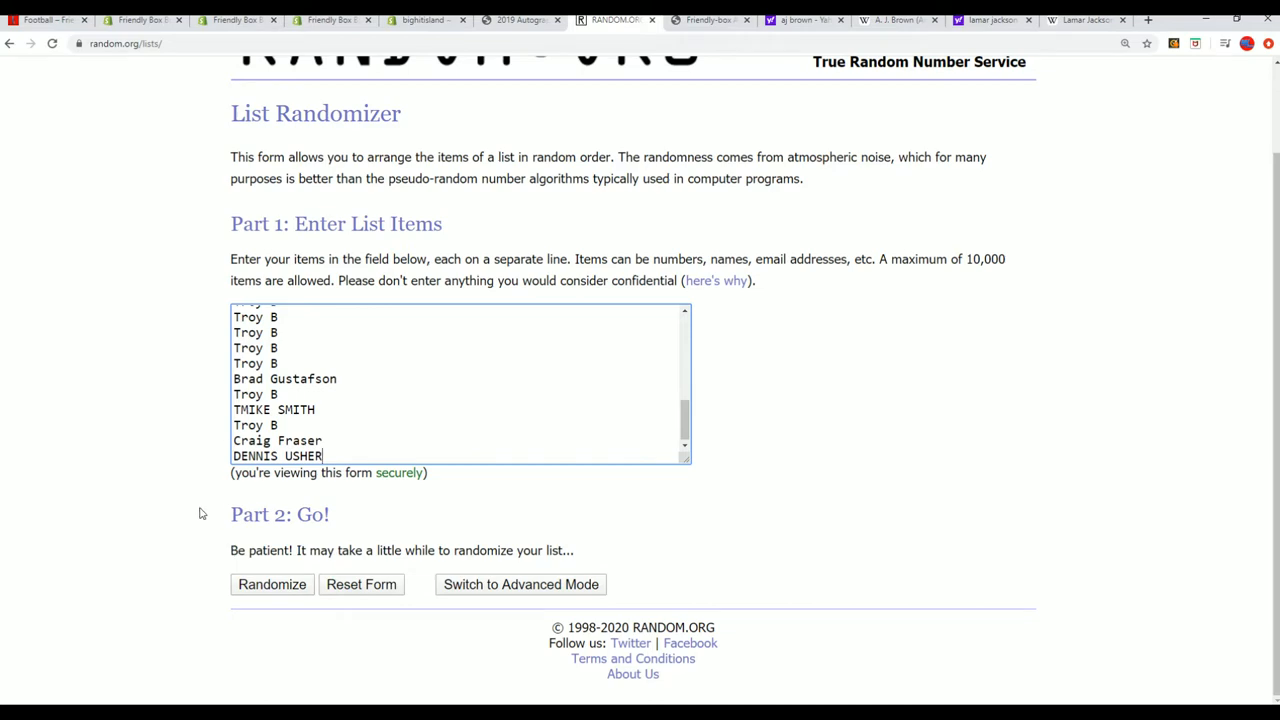
{"action": "left_click", "coordinate": [272, 584]}
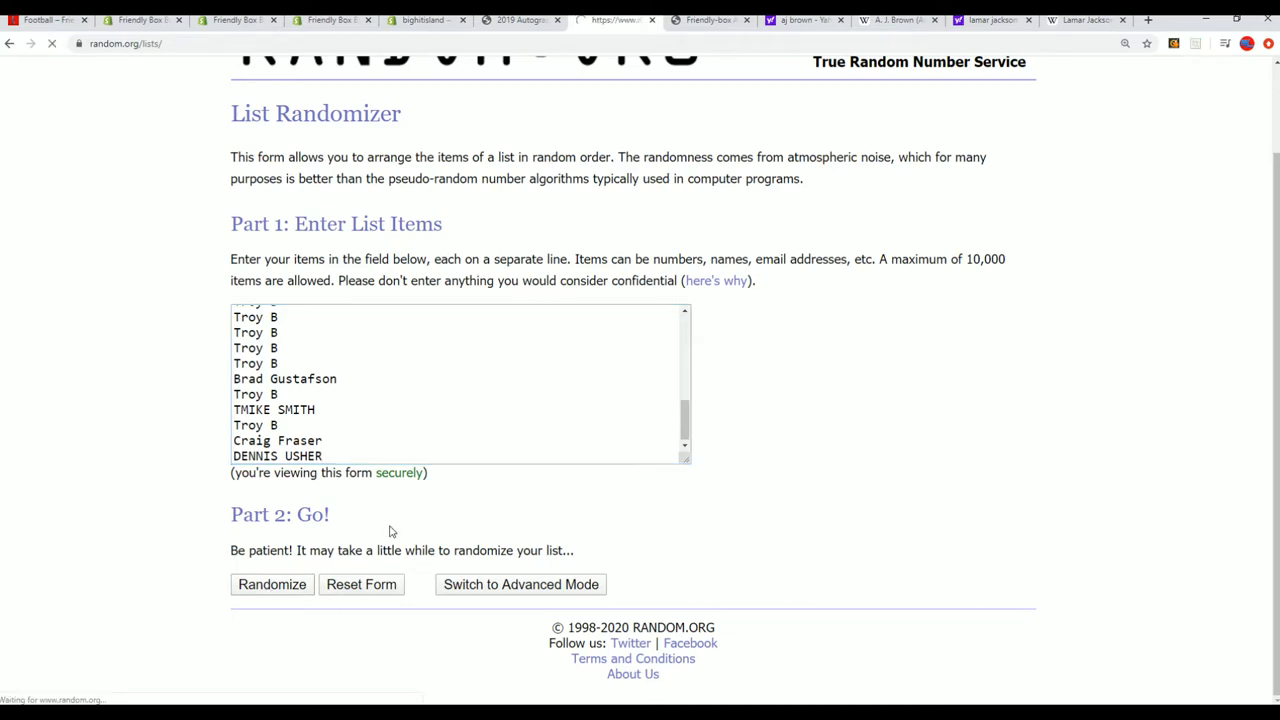
{"action": "left_click", "coordinate": [272, 584]}
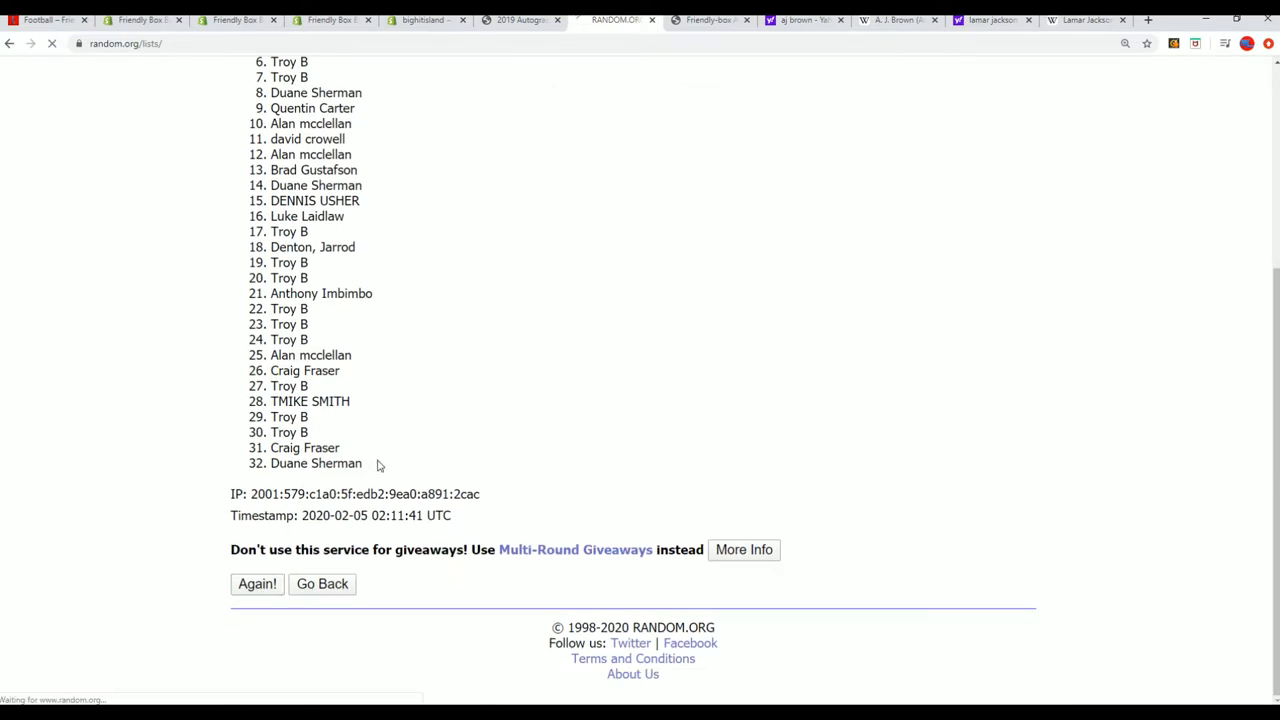
{"action": "left_click", "coordinate": [256, 584]}
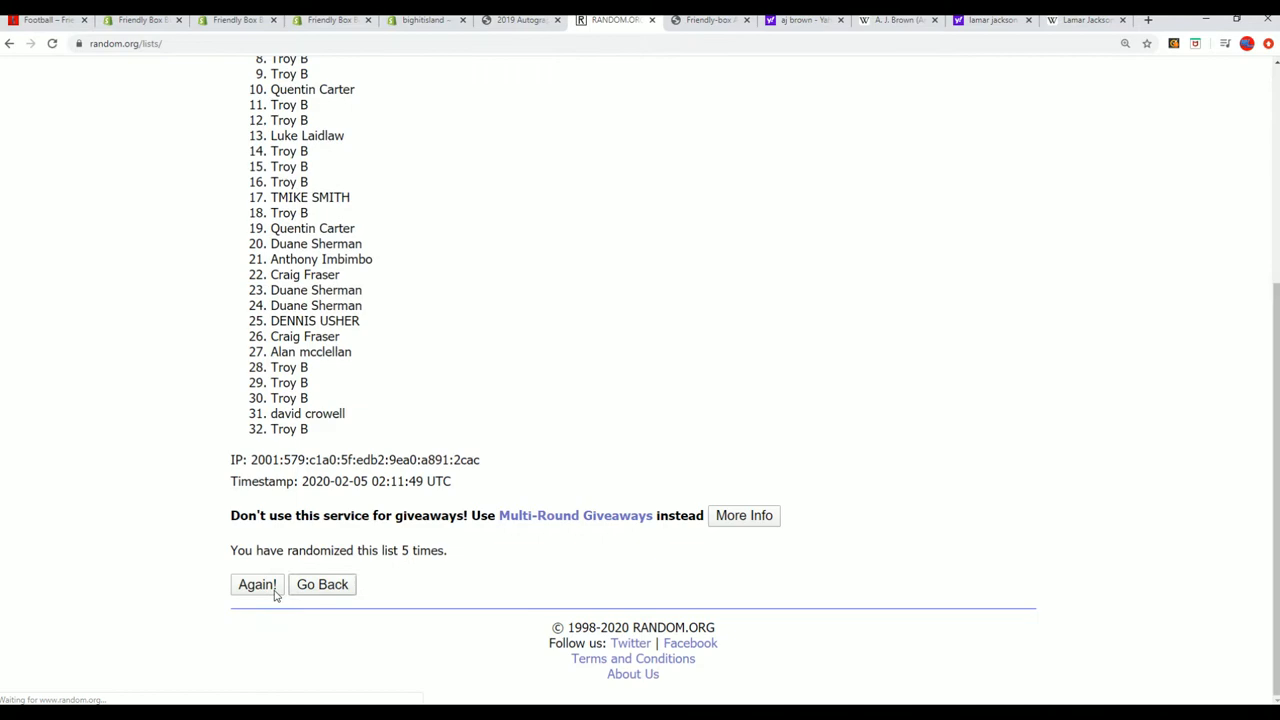
{"action": "left_click", "coordinate": [256, 584]}
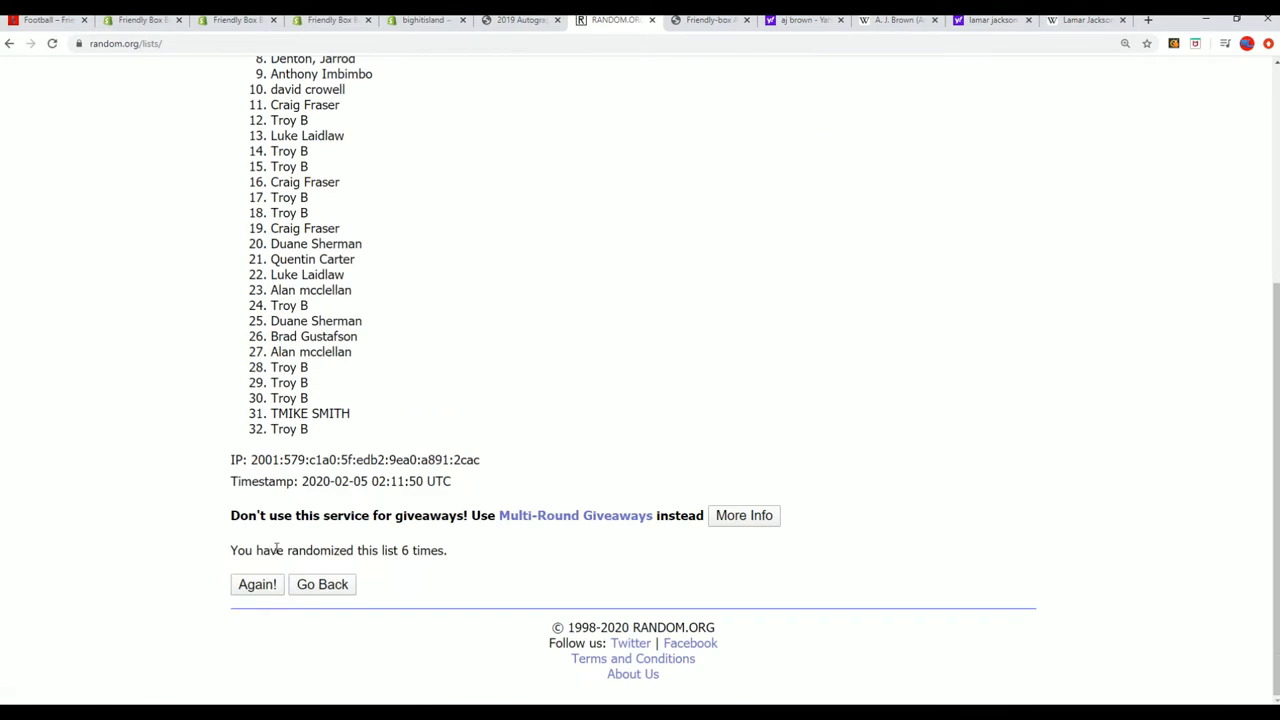
{"action": "left_click", "coordinate": [256, 584]}
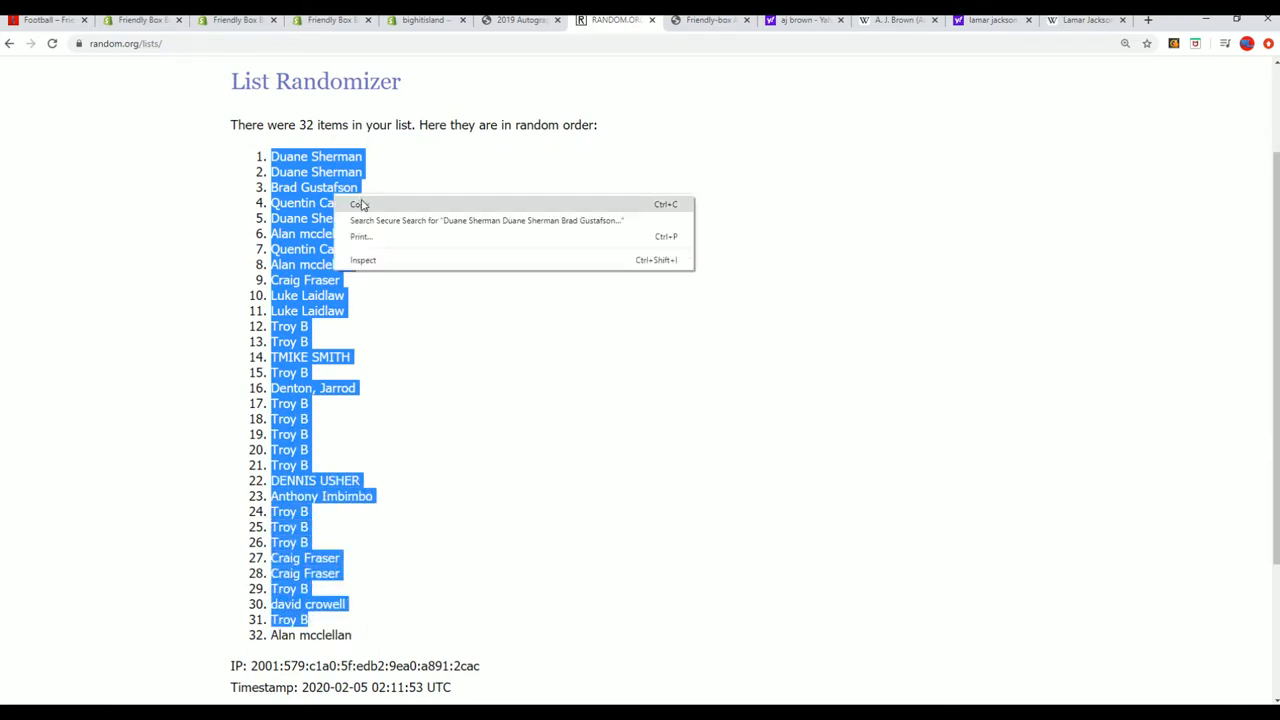
Copy the shuffled owner names into A2 as plain text without numbering, then move to B2.
{"action": "left_click", "coordinate": [360, 204]}
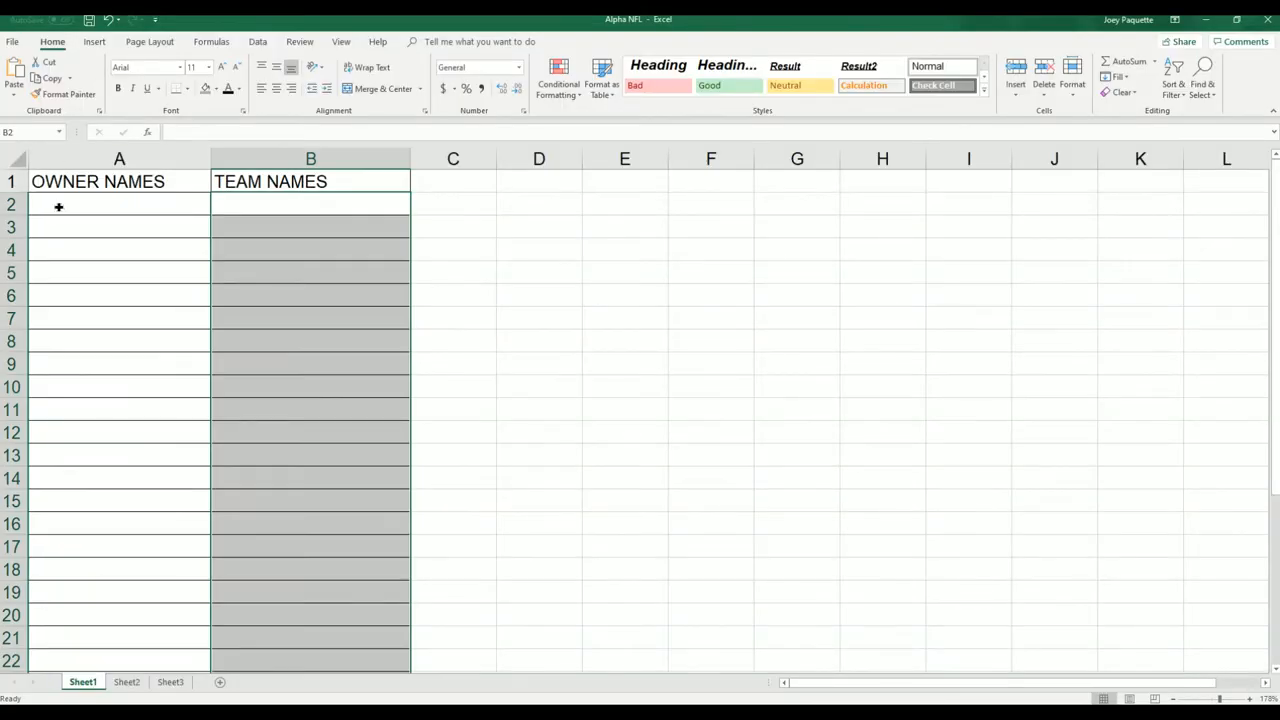
{"action": "key", "text": "ctrl+v"}
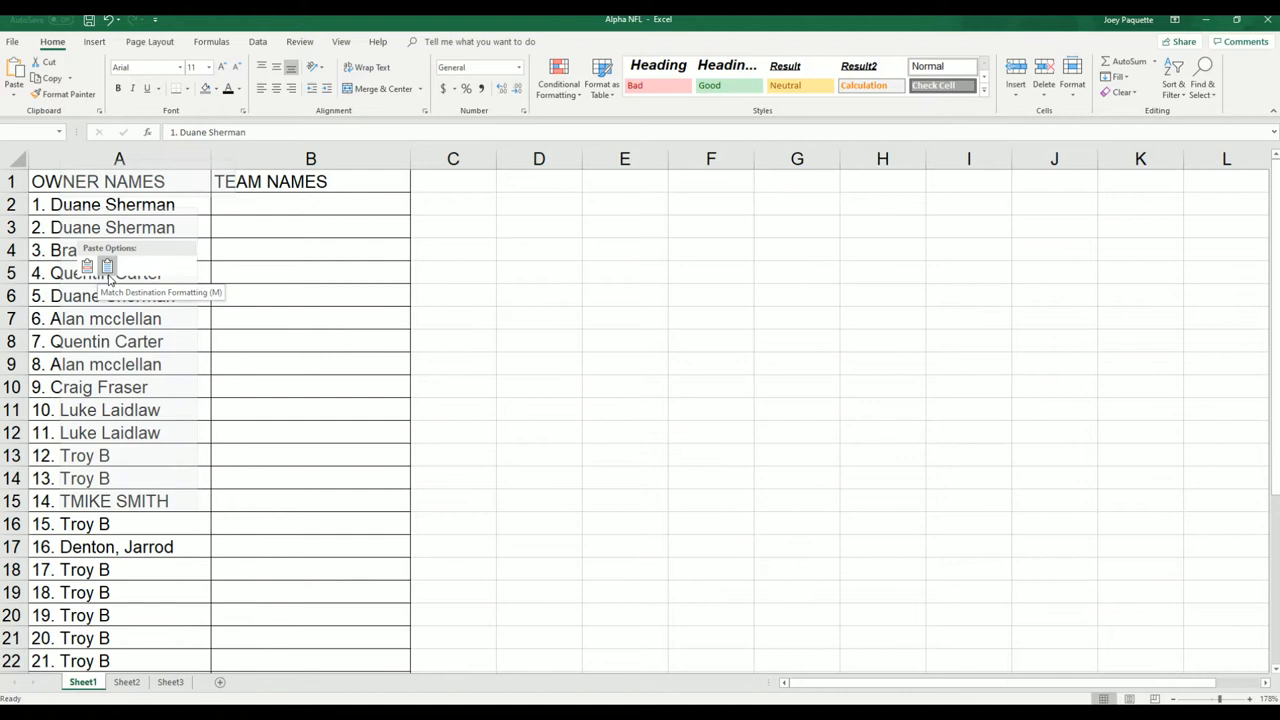
{"action": "right_click", "coordinate": [120, 204]}
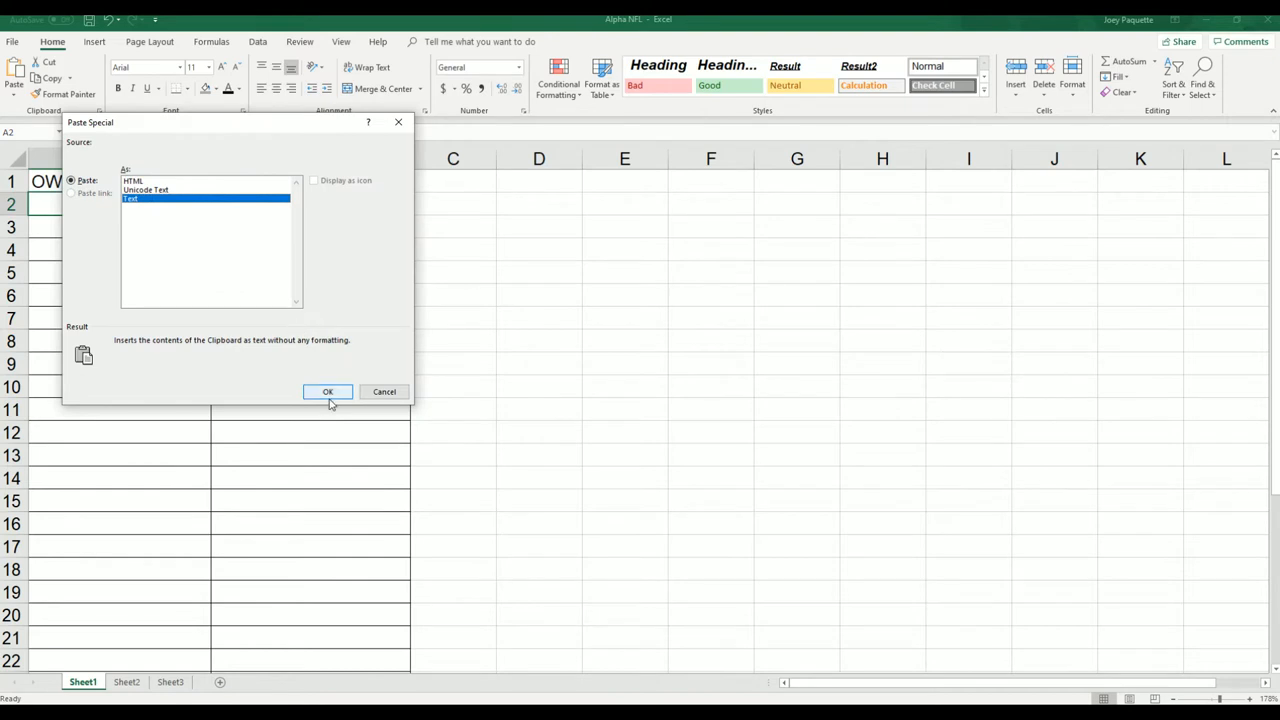
{"action": "left_click", "coordinate": [328, 390]}
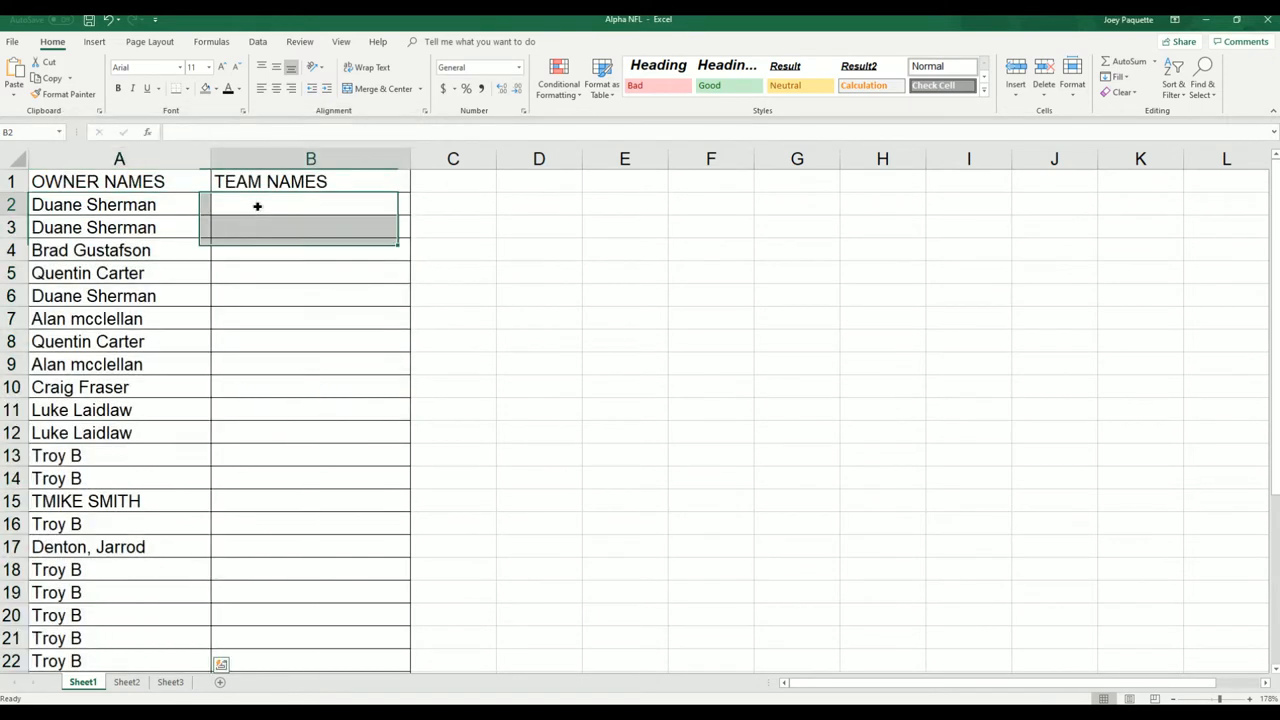
{"action": "left_click", "coordinate": [310, 158]}
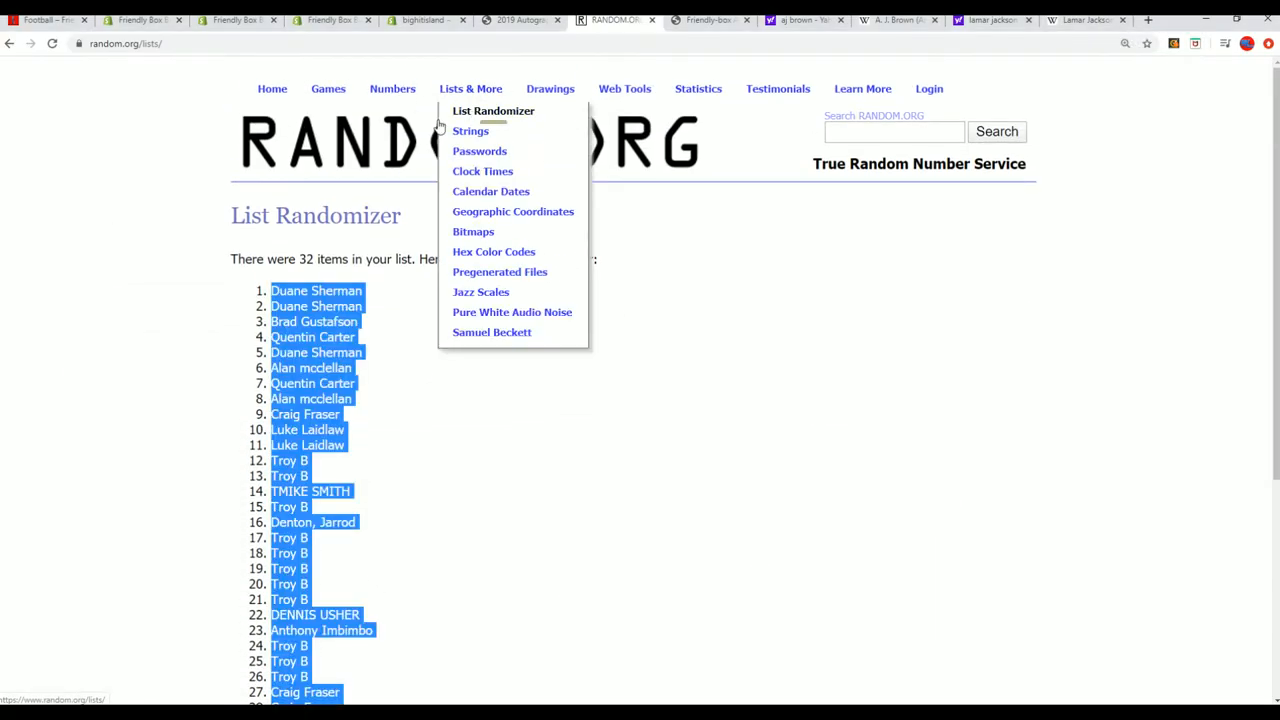
Copy the NFL team names from Arizona Cardinals to Washington Redskins for a fresh randomizer form.
{"action": "left_click", "coordinate": [700, 450]}
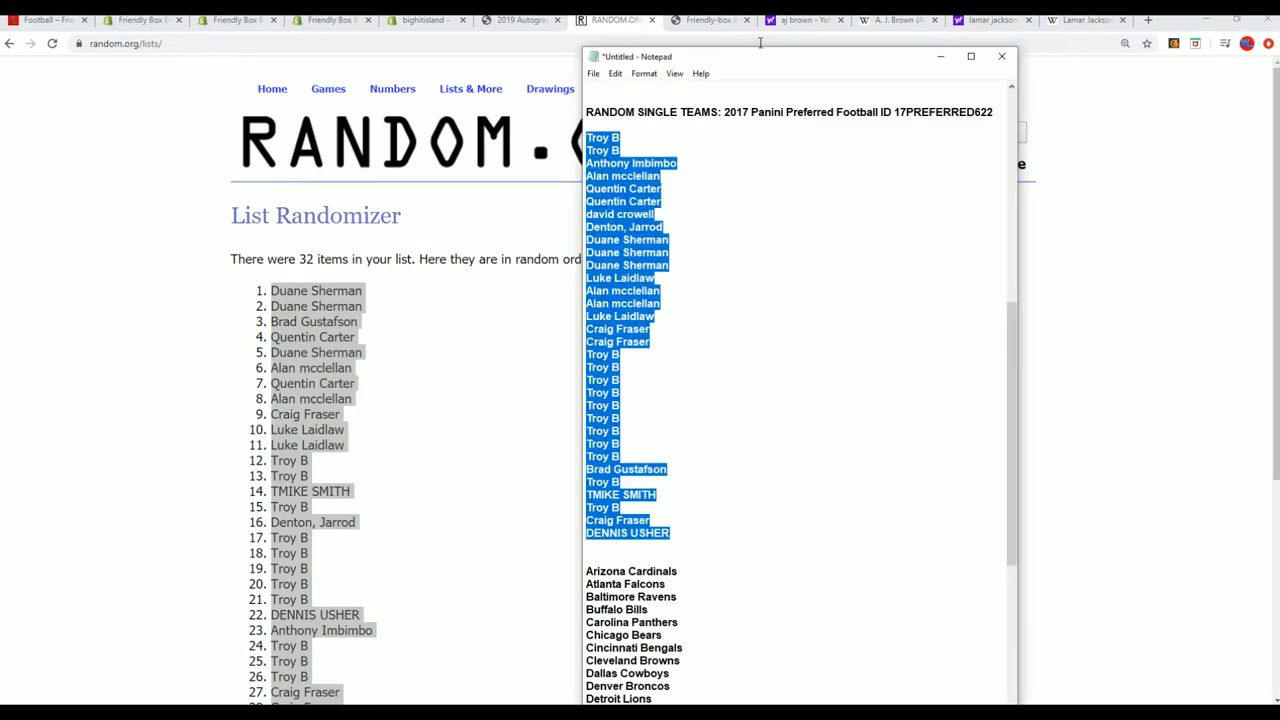
{"action": "scroll", "scroll_direction": "down", "scroll_amount": 3}
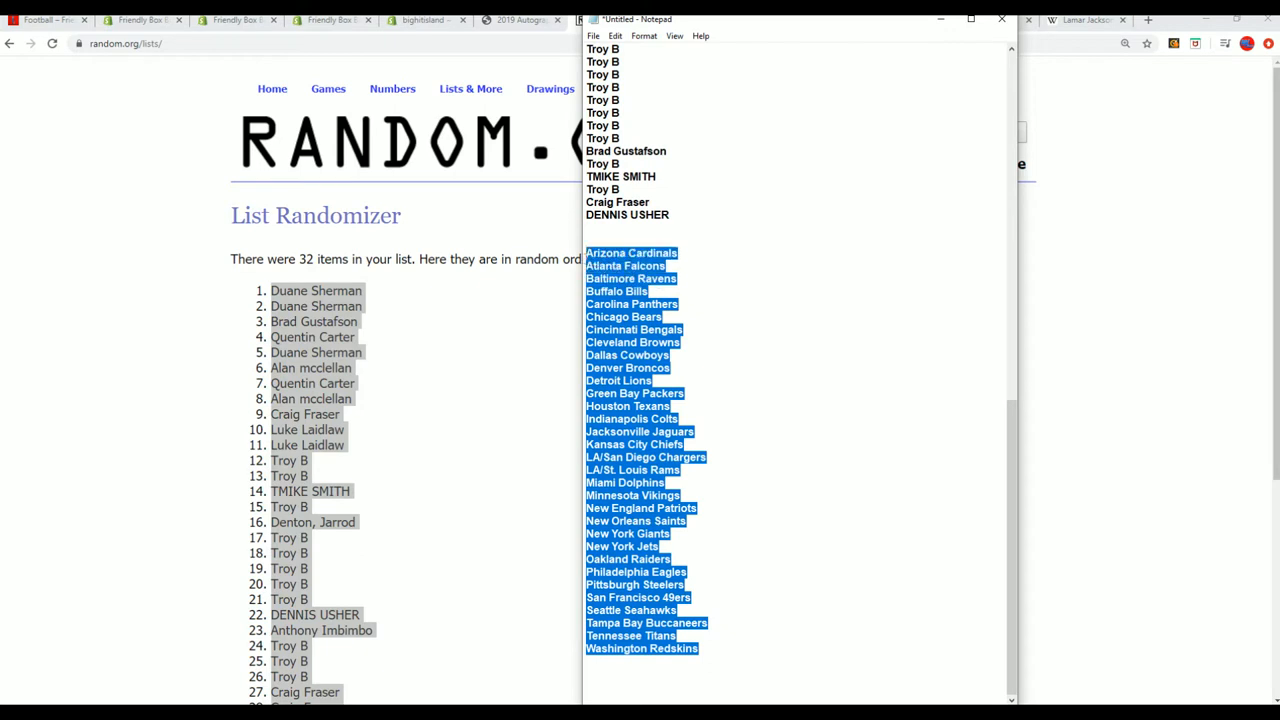
{"action": "mouse_move", "coordinate": [212, 356]}
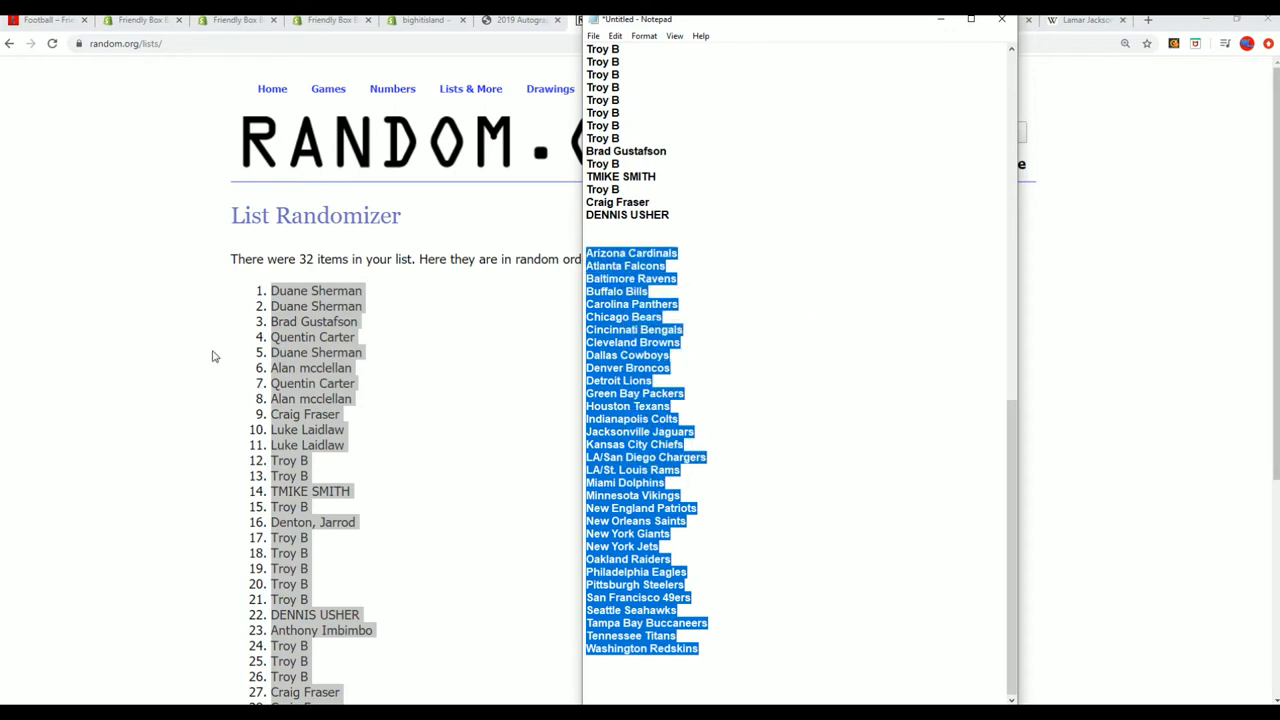
{"action": "left_click", "coordinate": [470, 88]}
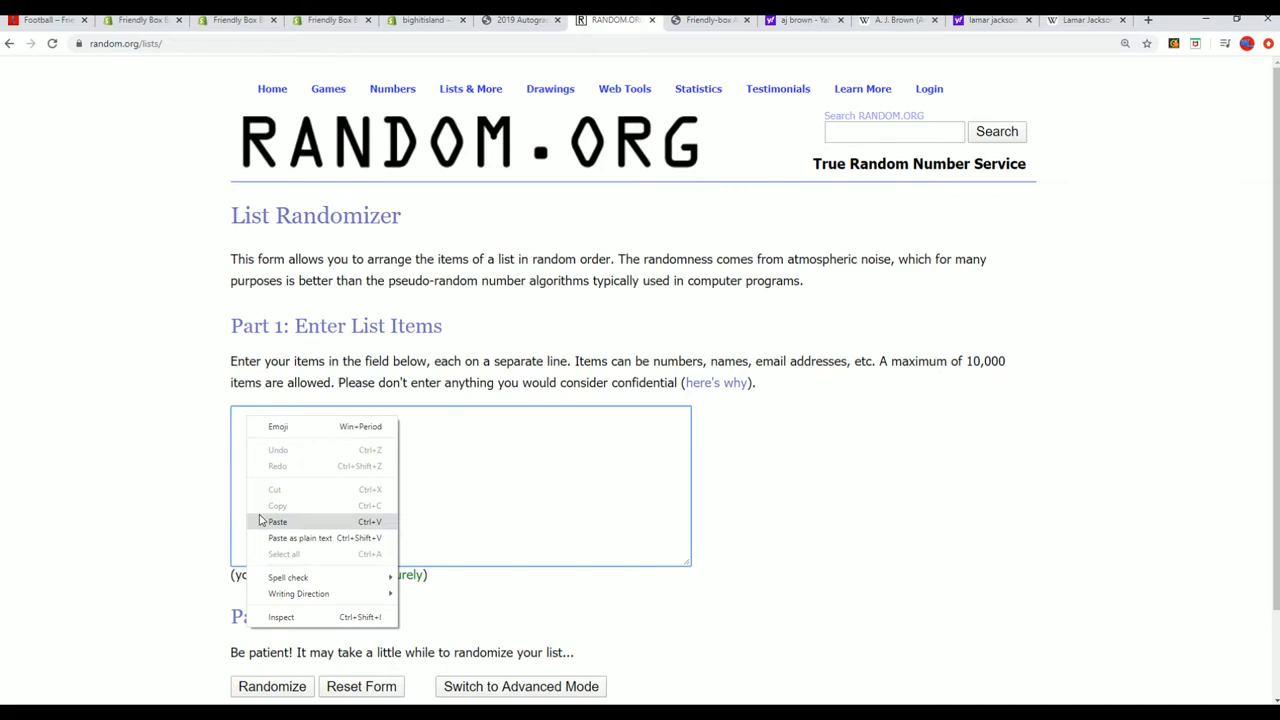
Paste the 32 NFL team names, randomize them, and reshuffle six times.
{"action": "left_click", "coordinate": [276, 520]}
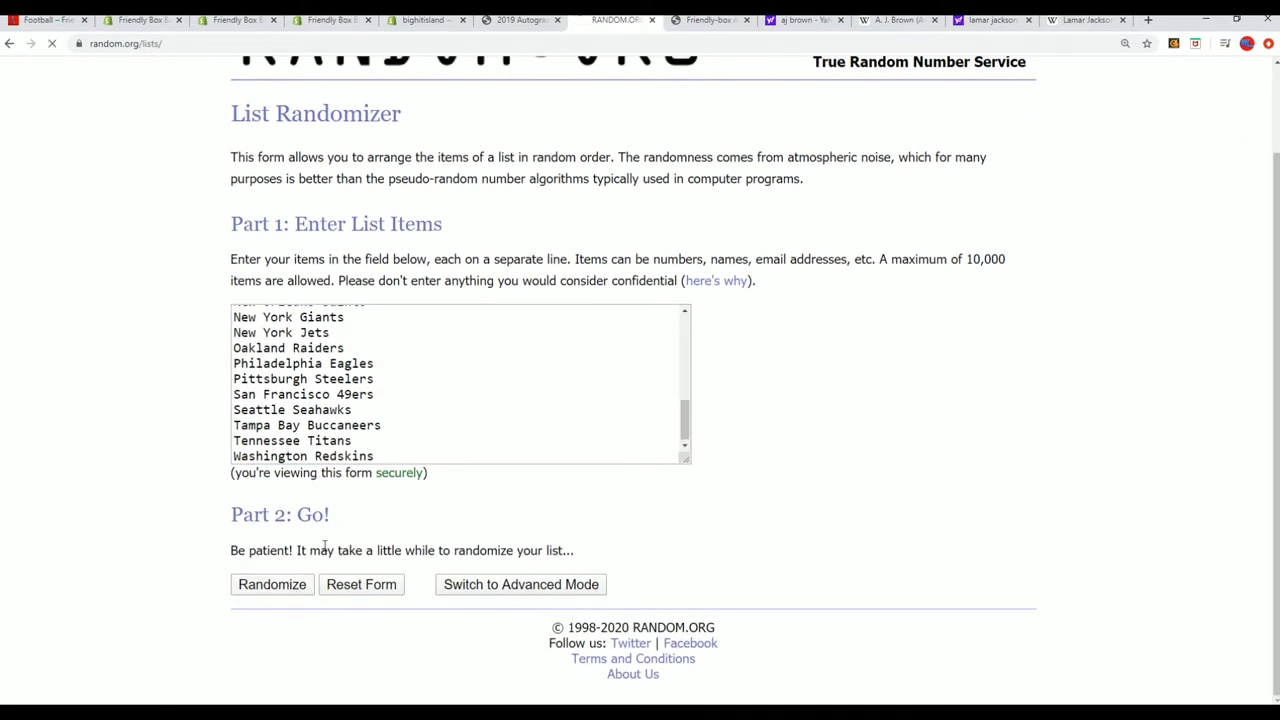
{"action": "left_click", "coordinate": [272, 584]}
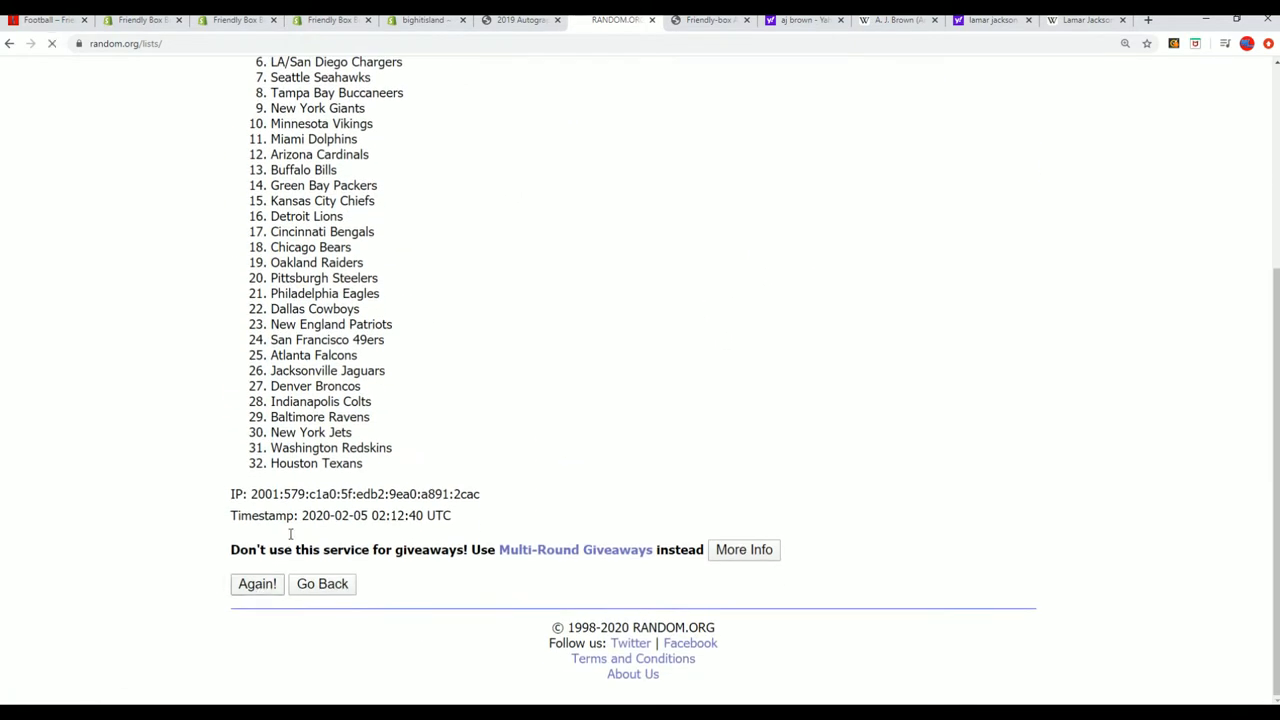
{"action": "left_click", "coordinate": [256, 584]}
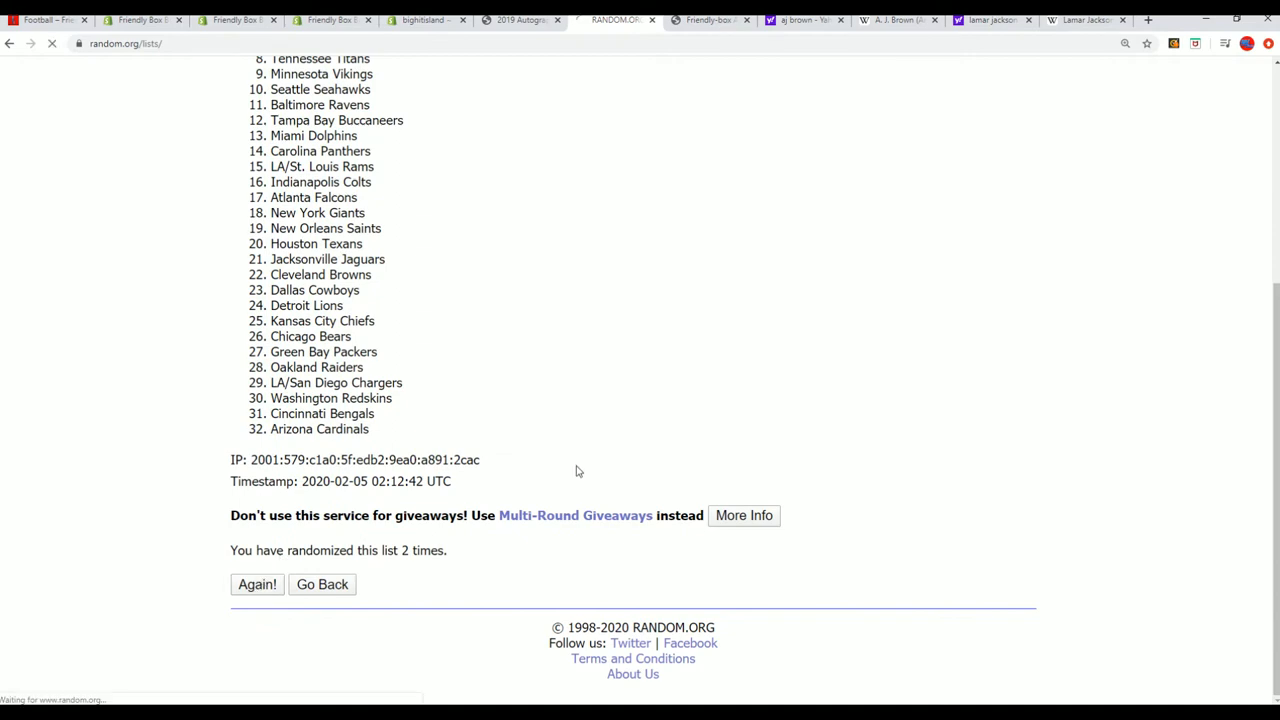
{"action": "left_click", "coordinate": [256, 584]}
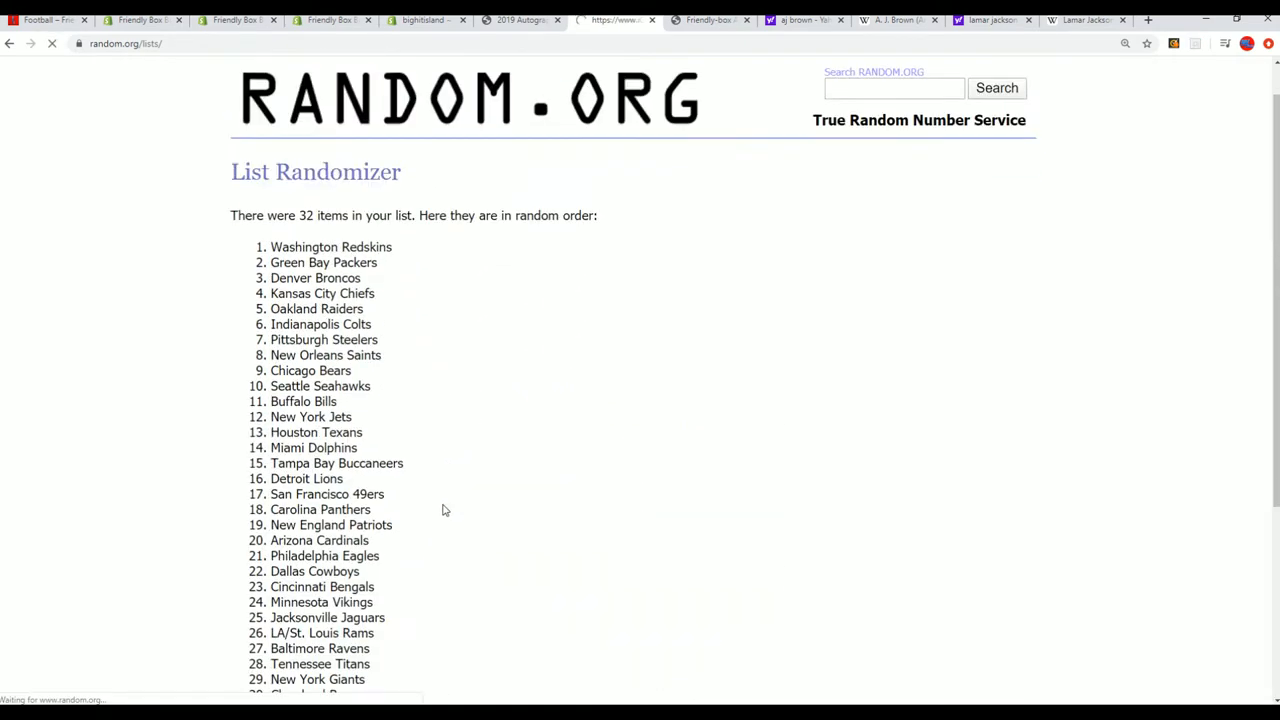
{"action": "scroll", "scroll_direction": "down", "scroll_amount": 3}
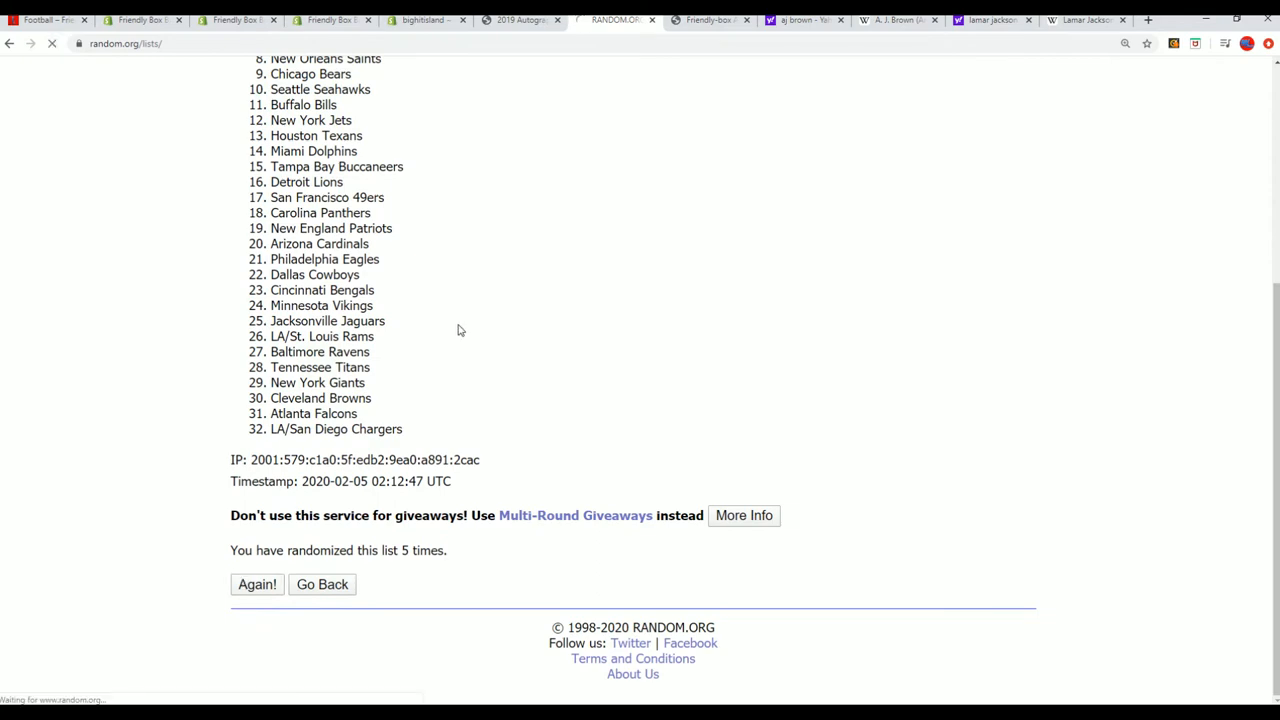
{"action": "left_click", "coordinate": [256, 584]}
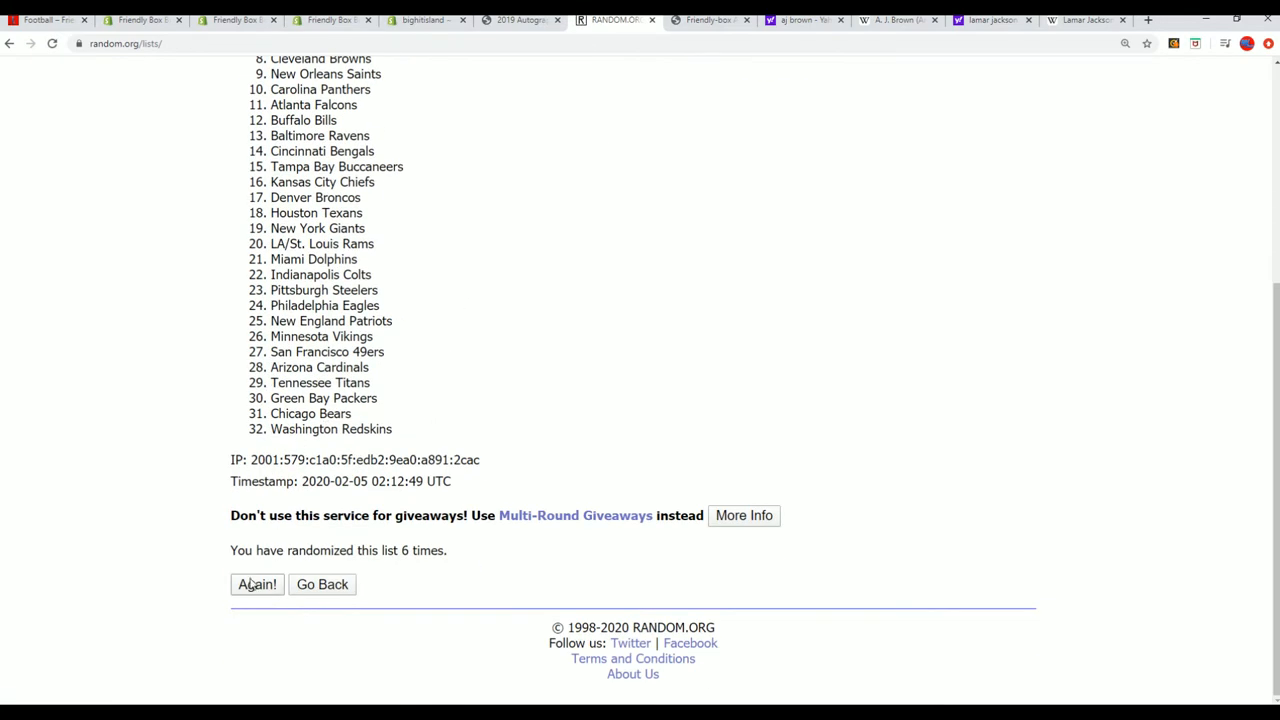
{"action": "left_click", "coordinate": [256, 584]}
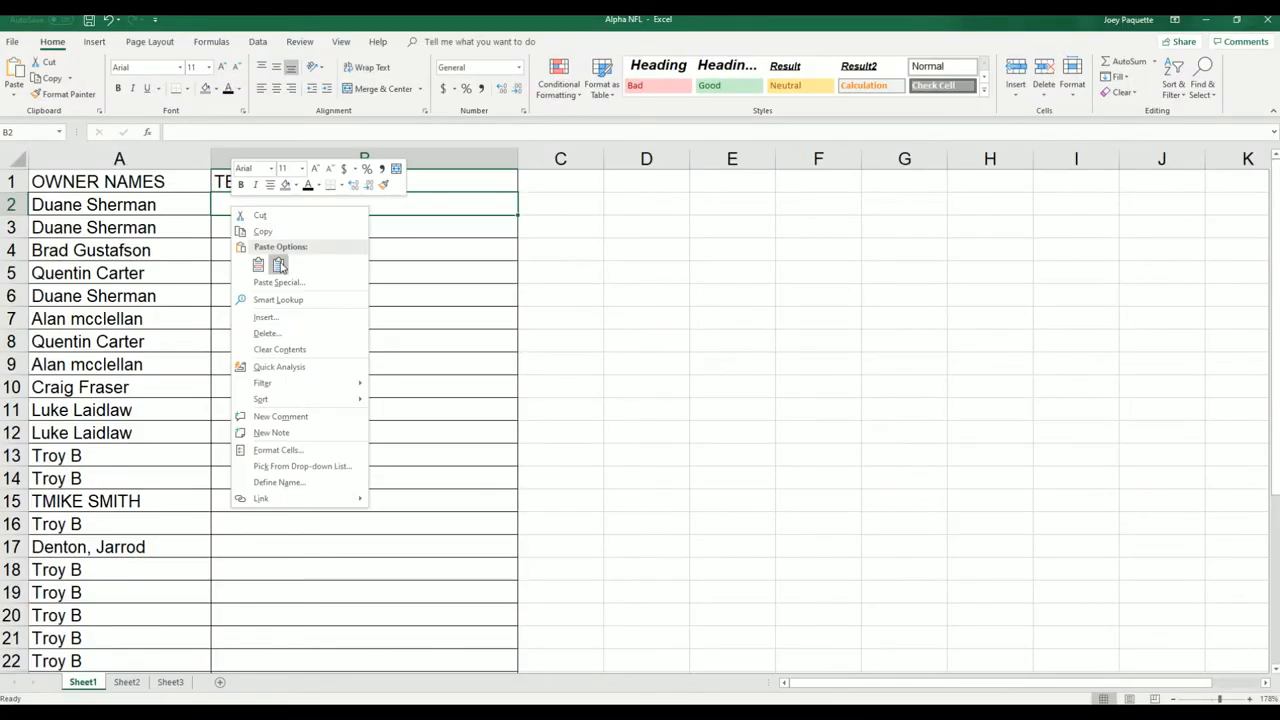
Paste the shuffled team names into column B as plain text beside the owner names.
{"action": "left_click", "coordinate": [278, 264]}
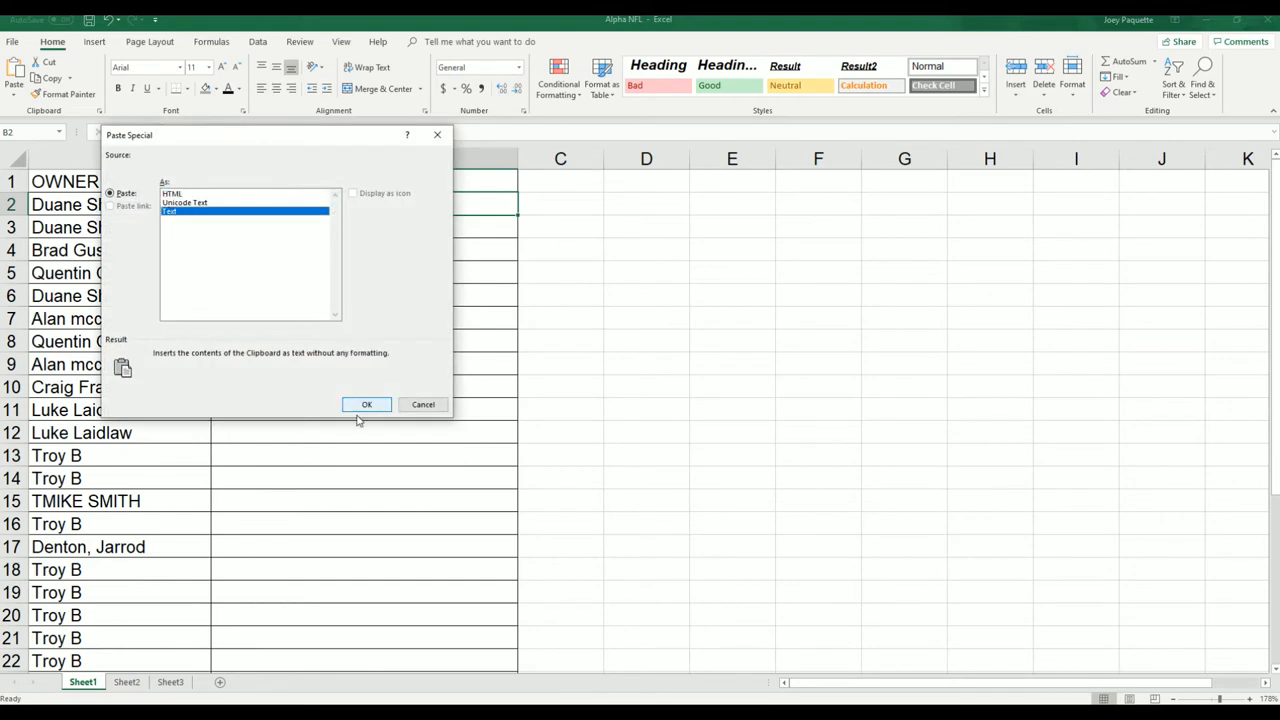
{"action": "left_click", "coordinate": [366, 404]}
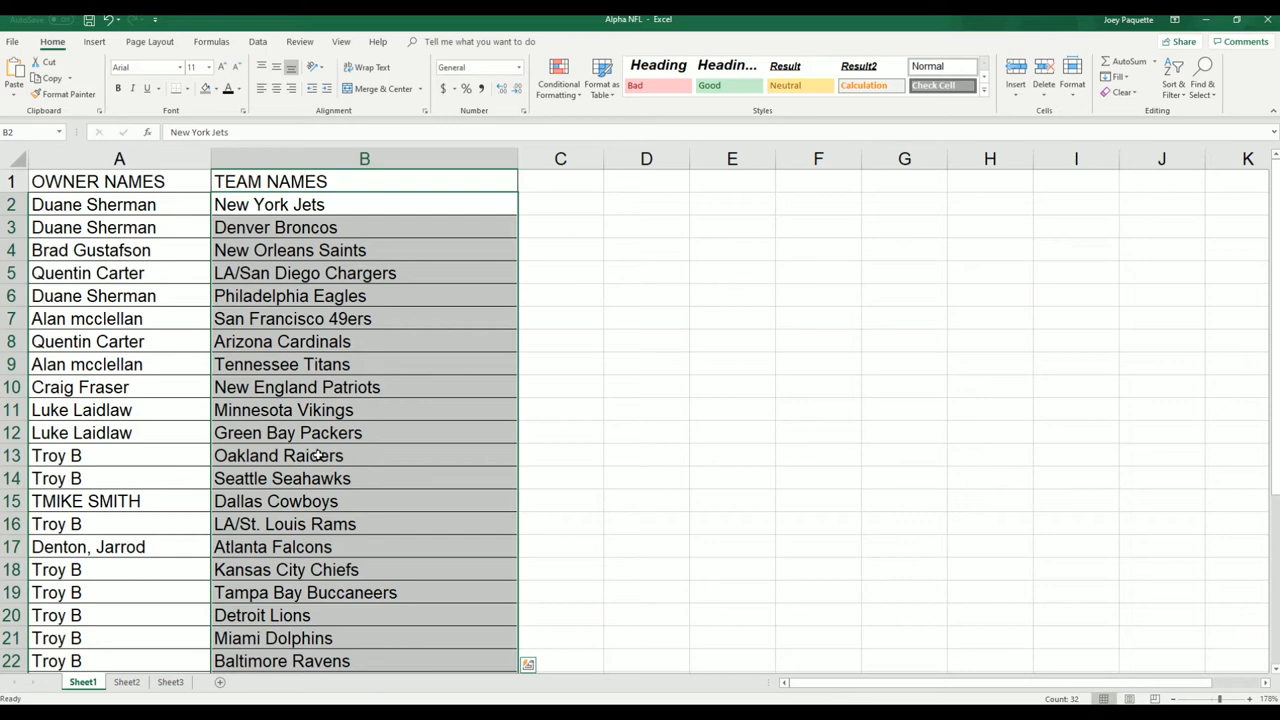
{"action": "scroll", "scroll_direction": "down", "scroll_amount": 3}
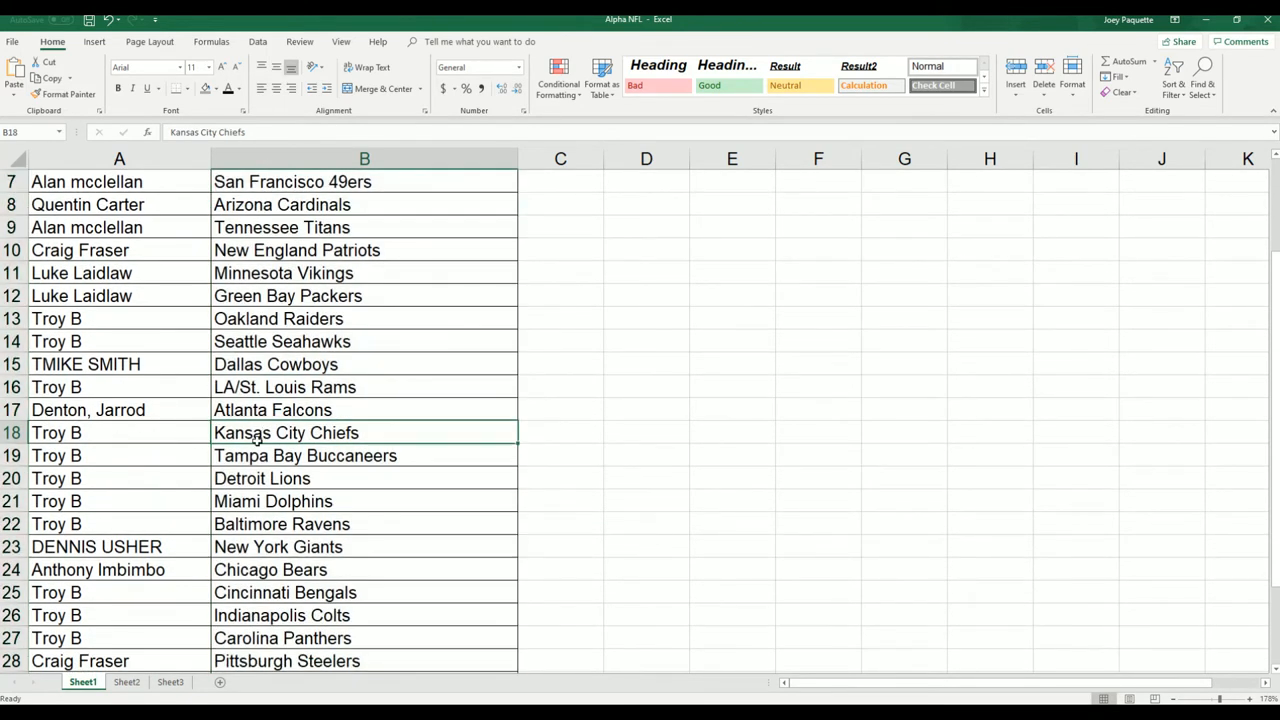
{"action": "scroll", "scroll_direction": "down", "scroll_amount": 3}
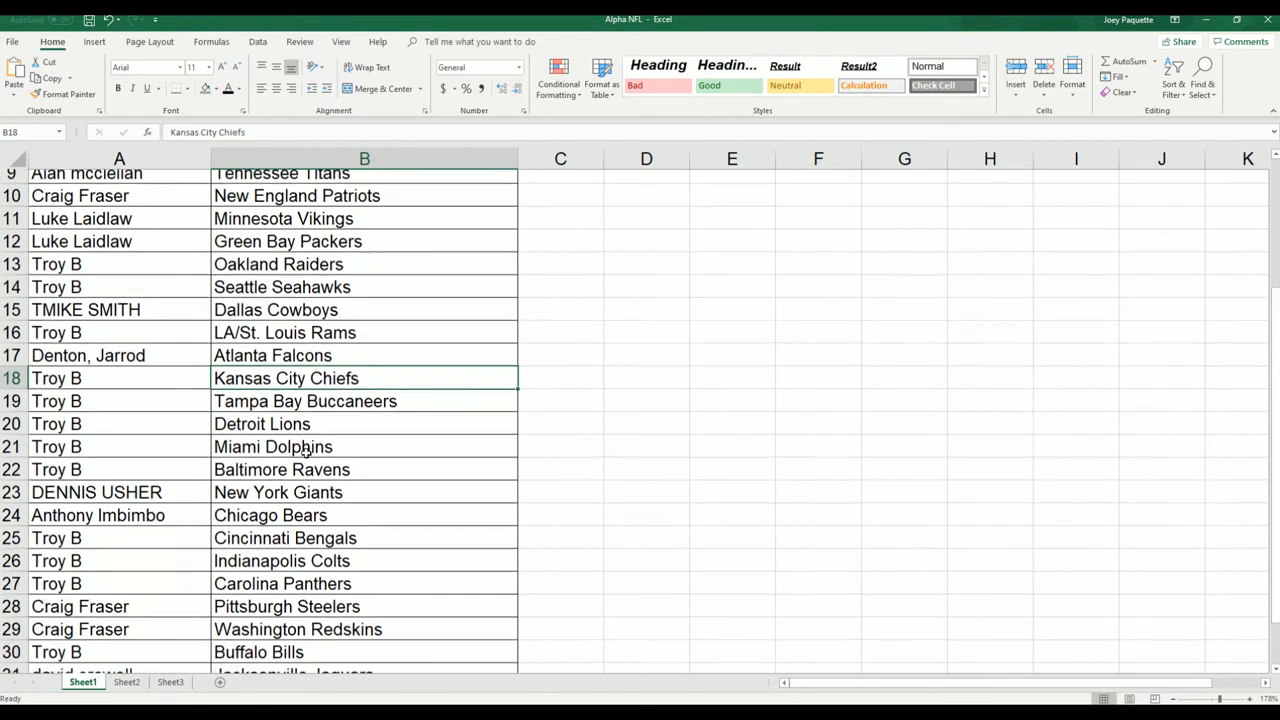
{"action": "scroll", "scroll_direction": "down", "scroll_amount": 3}
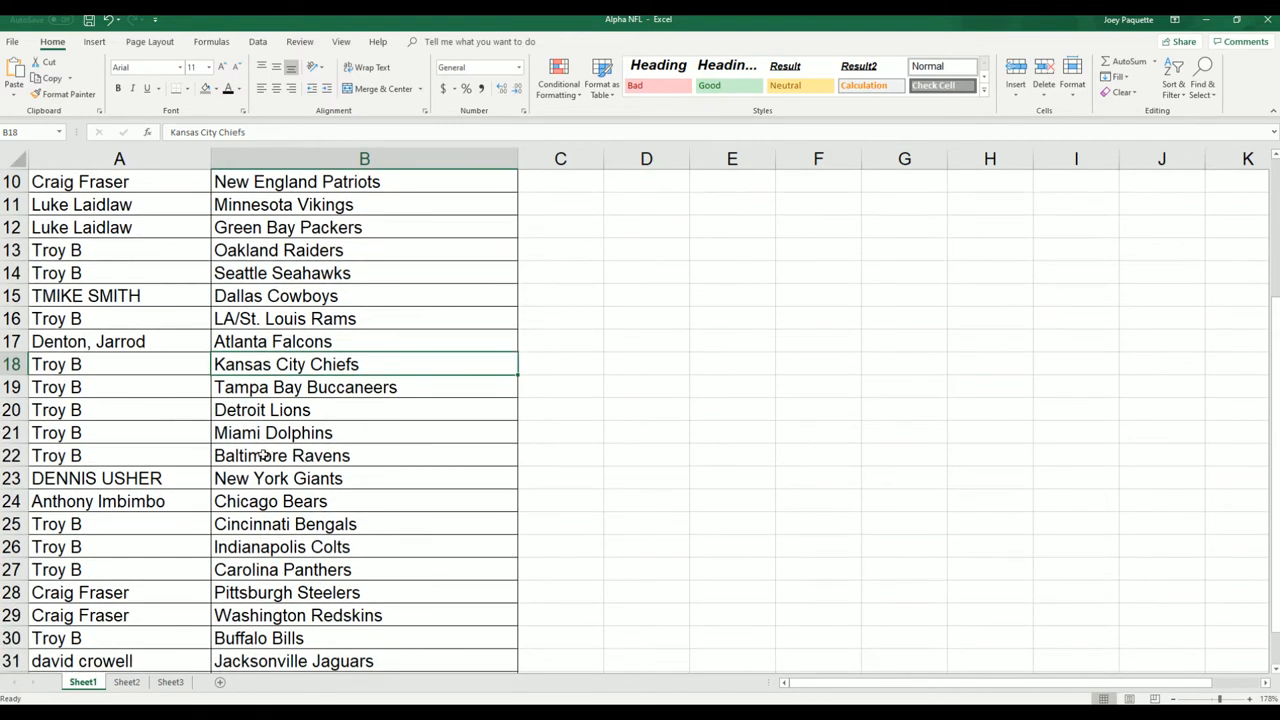
{"action": "scroll", "scroll_direction": "down", "scroll_amount": 3}
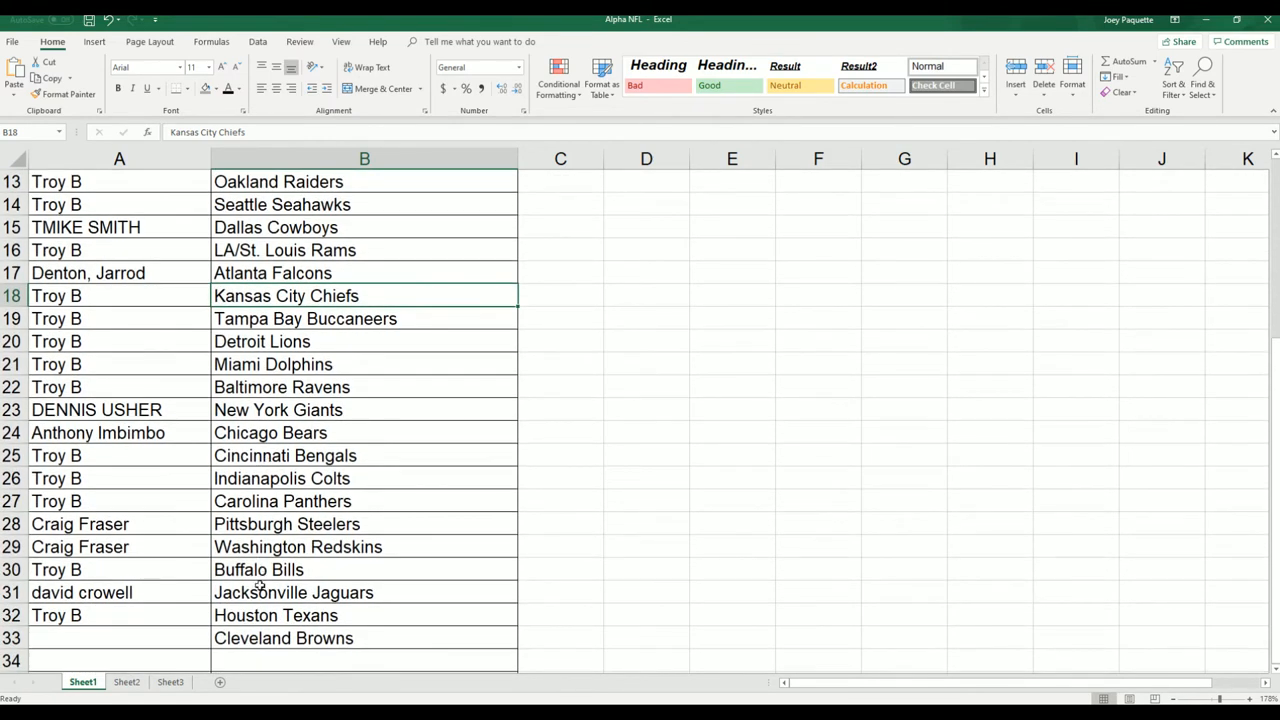
{"action": "scroll", "scroll_direction": "up", "scroll_amount": 3}
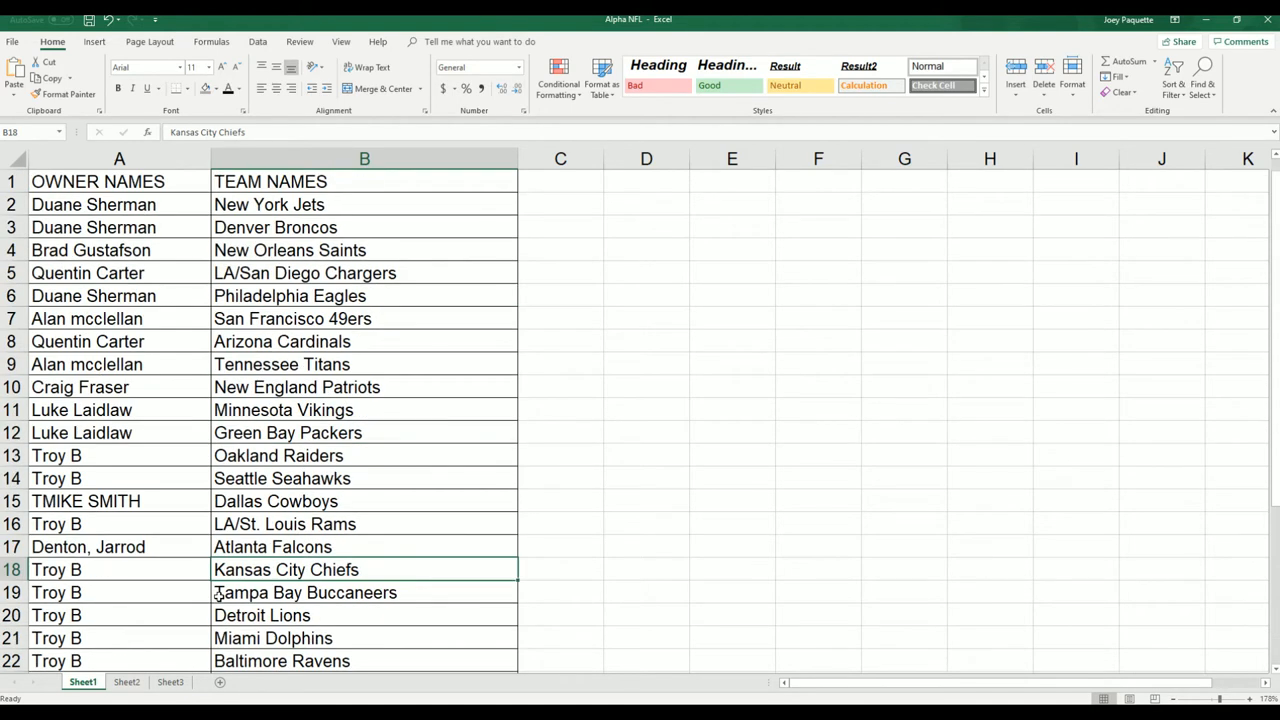
{"action": "scroll", "scroll_direction": "down", "scroll_amount": 3}
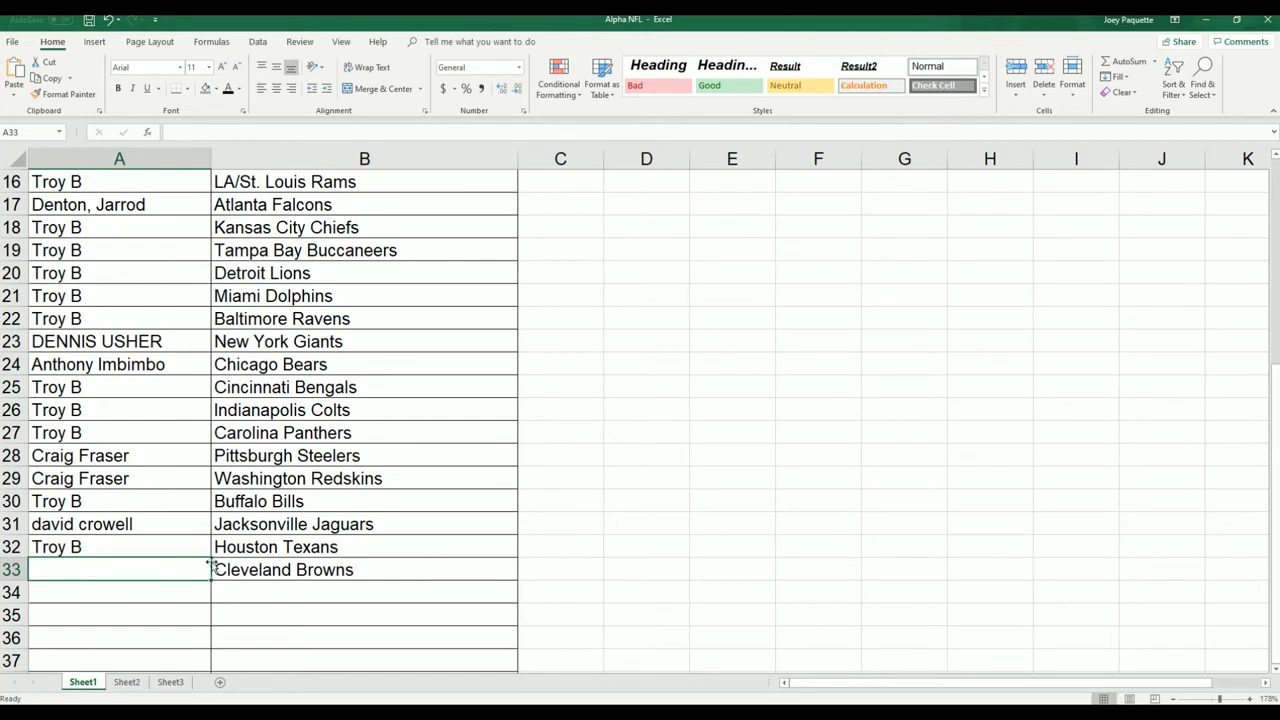
{"action": "scroll", "scroll_direction": "up", "scroll_amount": 3}
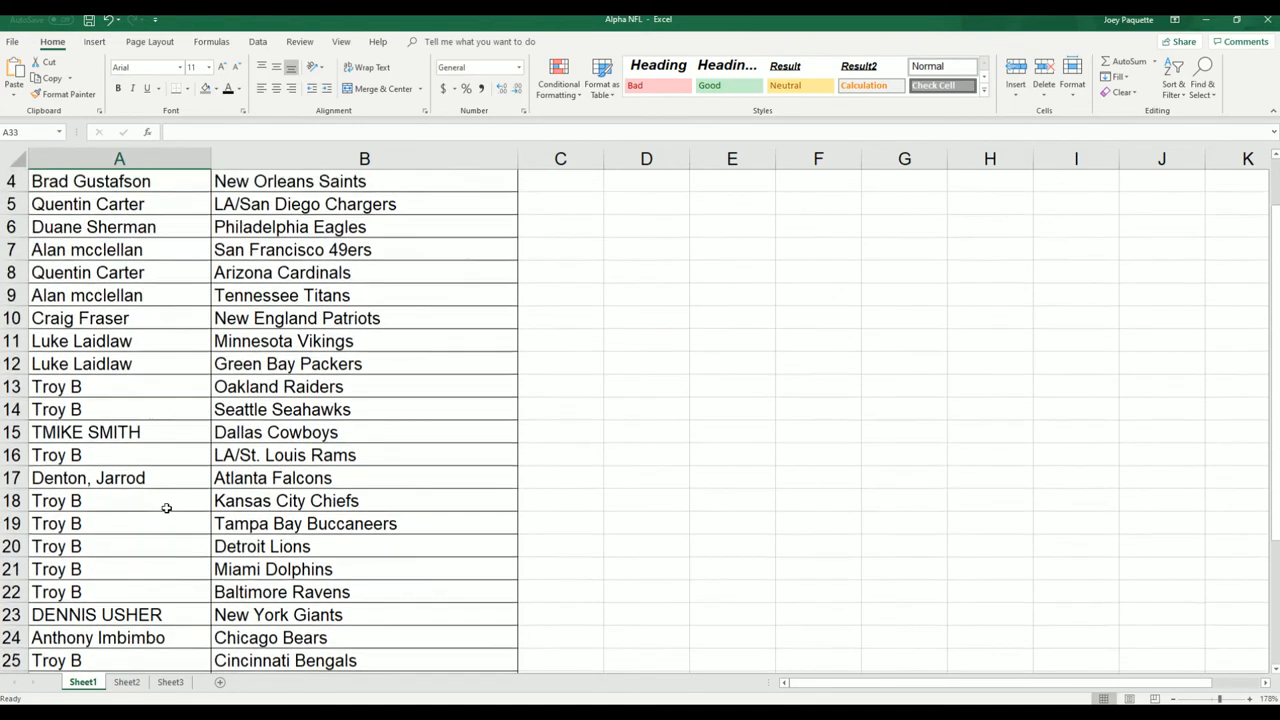
{"action": "scroll", "scroll_direction": "up", "scroll_amount": 3}
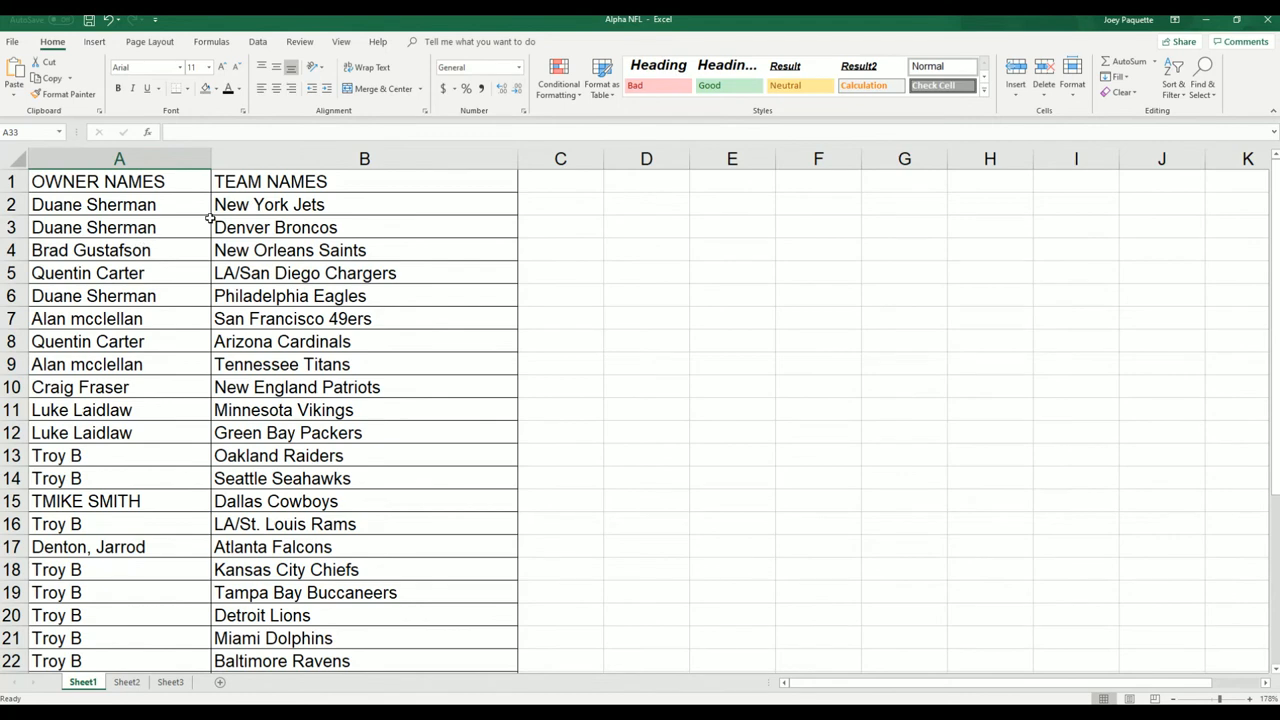
{"action": "scroll", "scroll_direction": "down", "scroll_amount": 3}
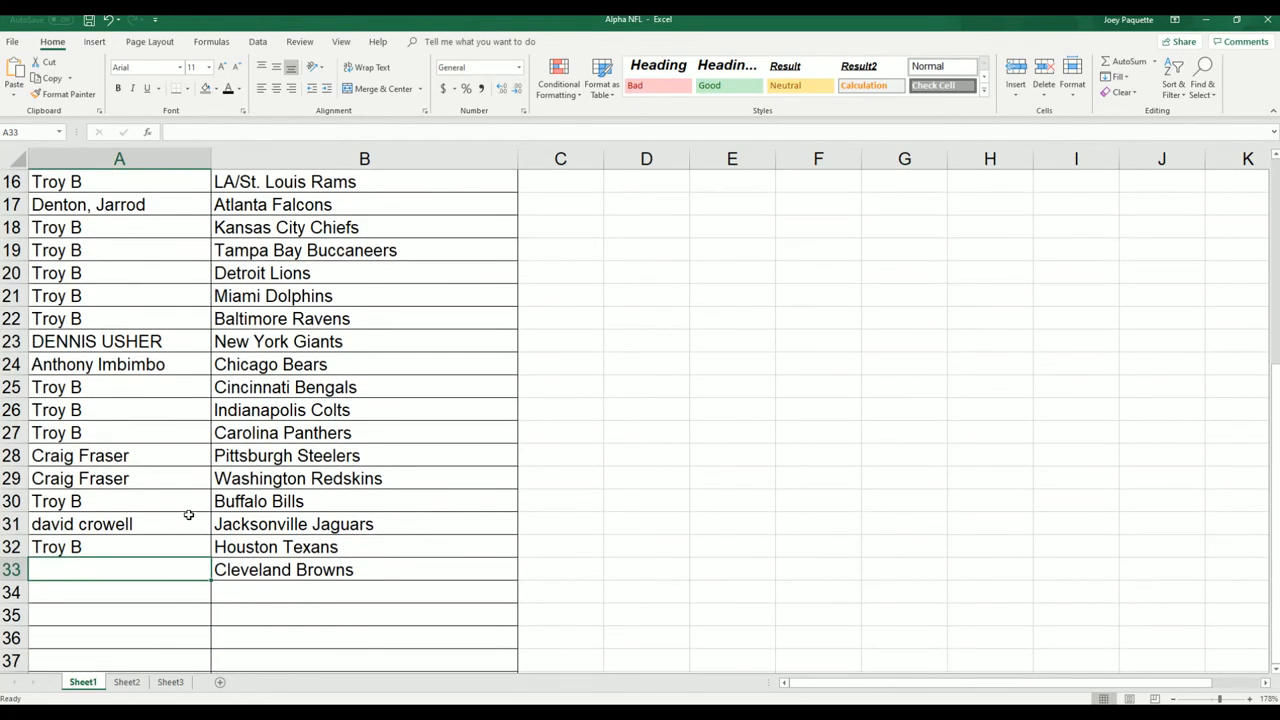
{"action": "scroll", "scroll_direction": "up", "scroll_amount": 3}
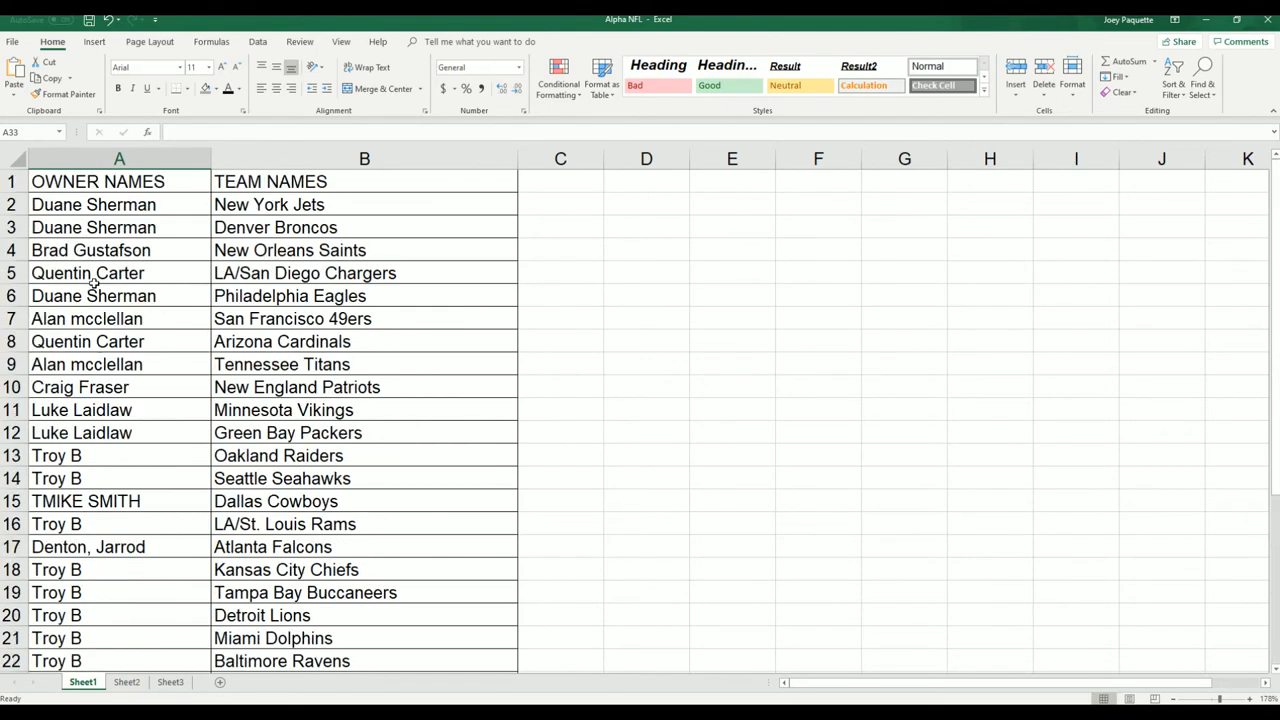
{"action": "mouse_move", "coordinate": [256, 340]}
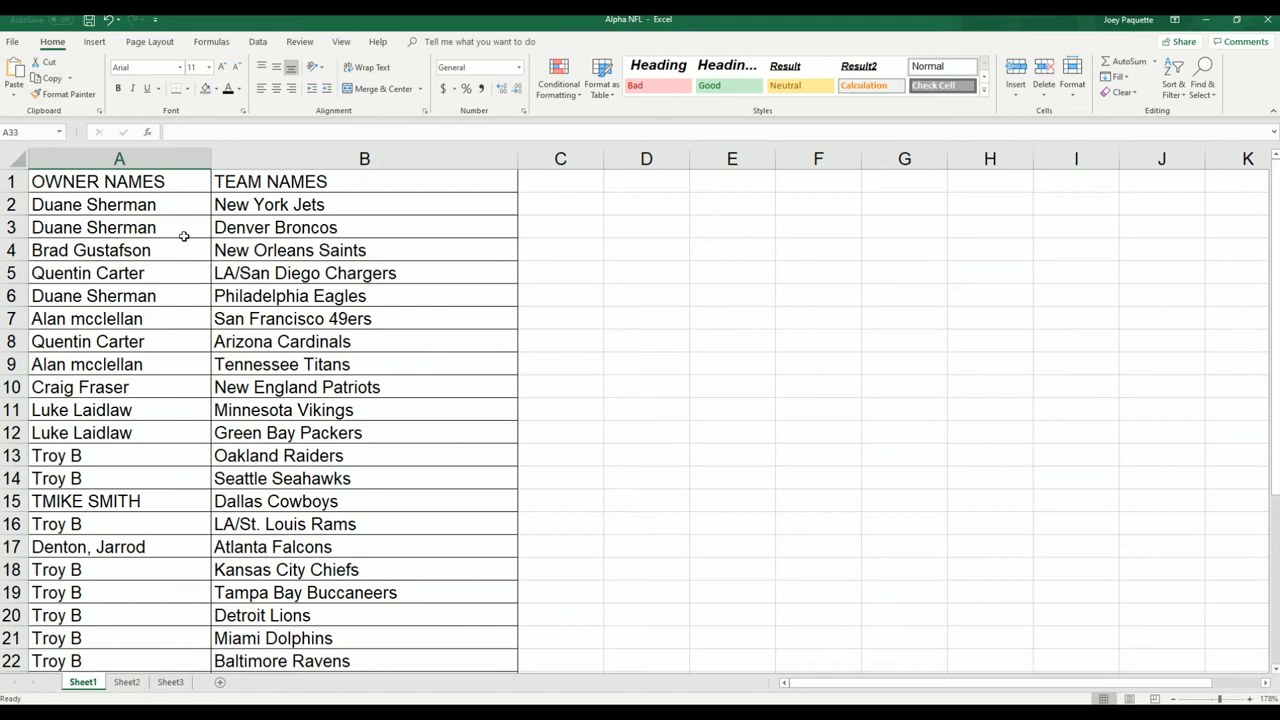
AutoFit column A to the owner names and review the owner-team pairings, Cleveland Browns still ownerless.
{"action": "left_click", "coordinate": [120, 160]}
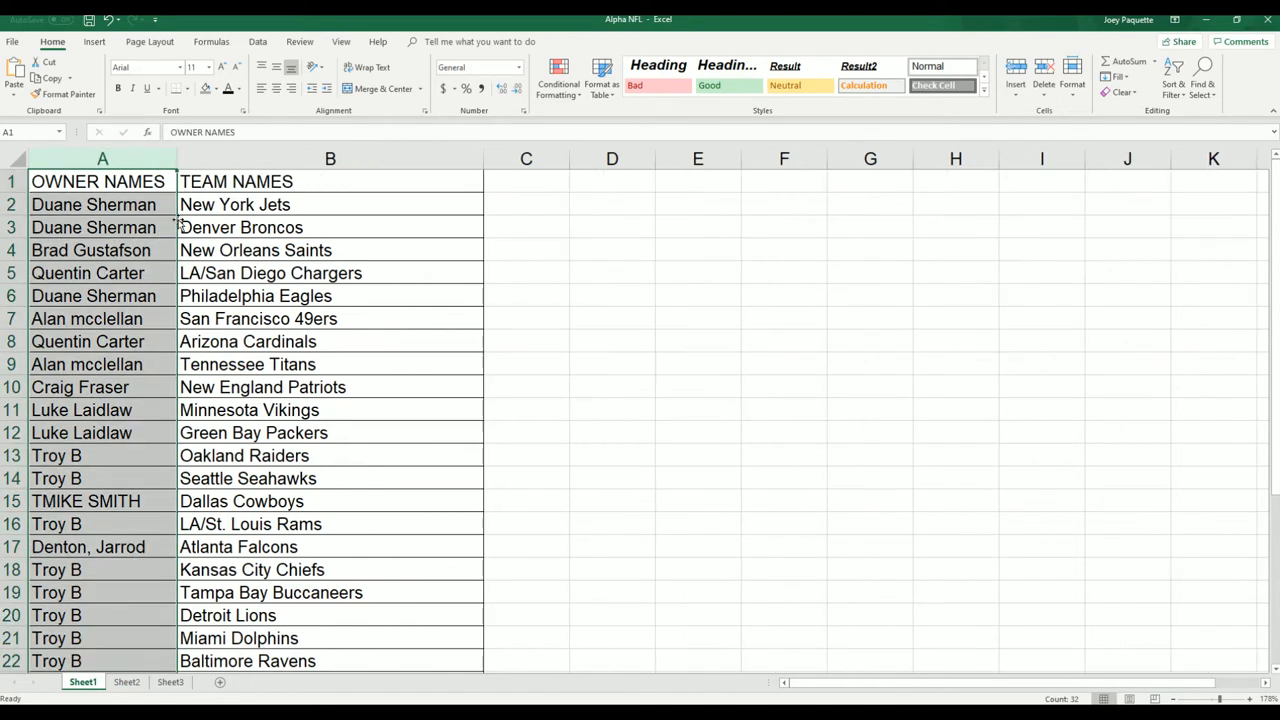
{"action": "scroll", "scroll_direction": "down", "scroll_amount": 3}
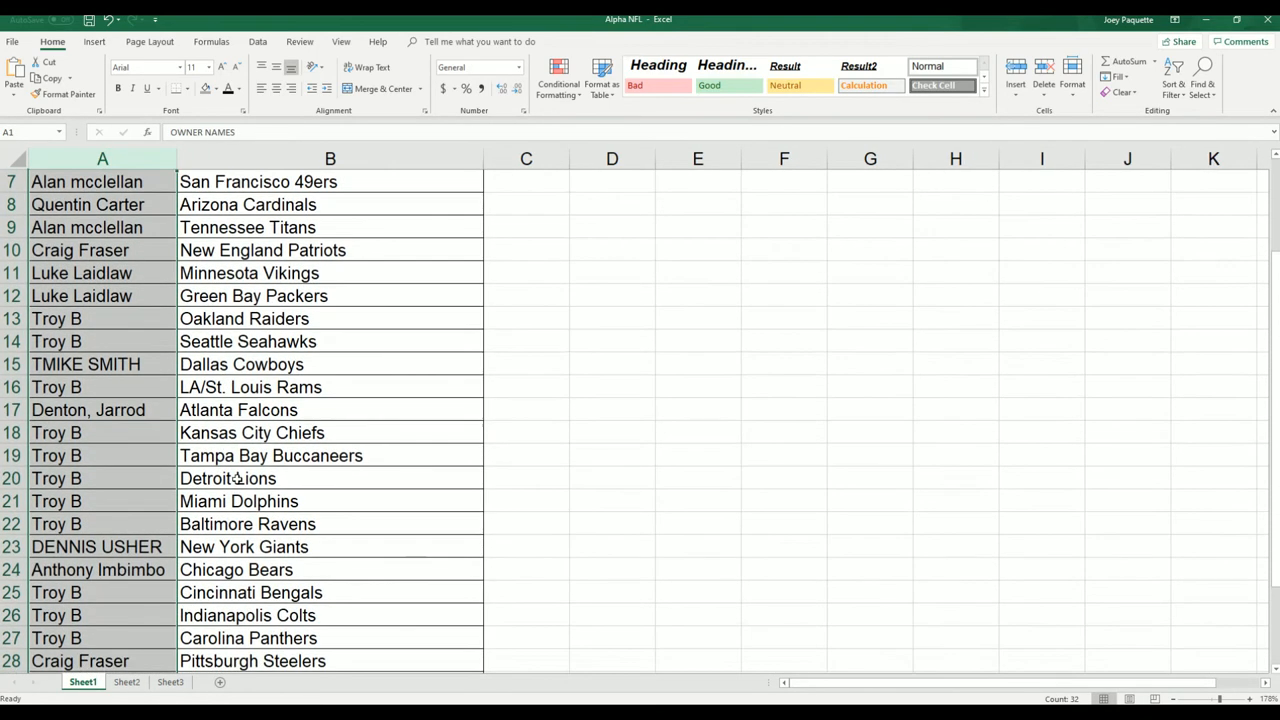
{"action": "scroll", "scroll_direction": "down", "scroll_amount": 3}
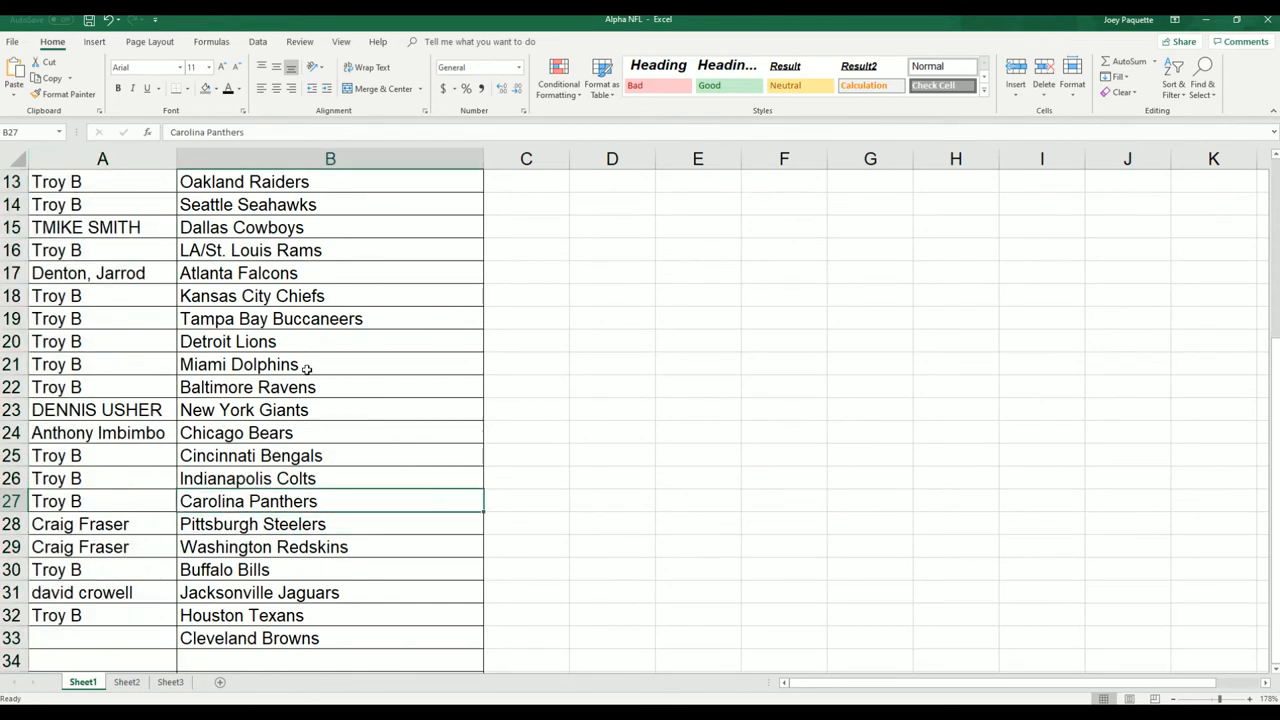
{"action": "scroll", "scroll_direction": "up", "scroll_amount": 3}
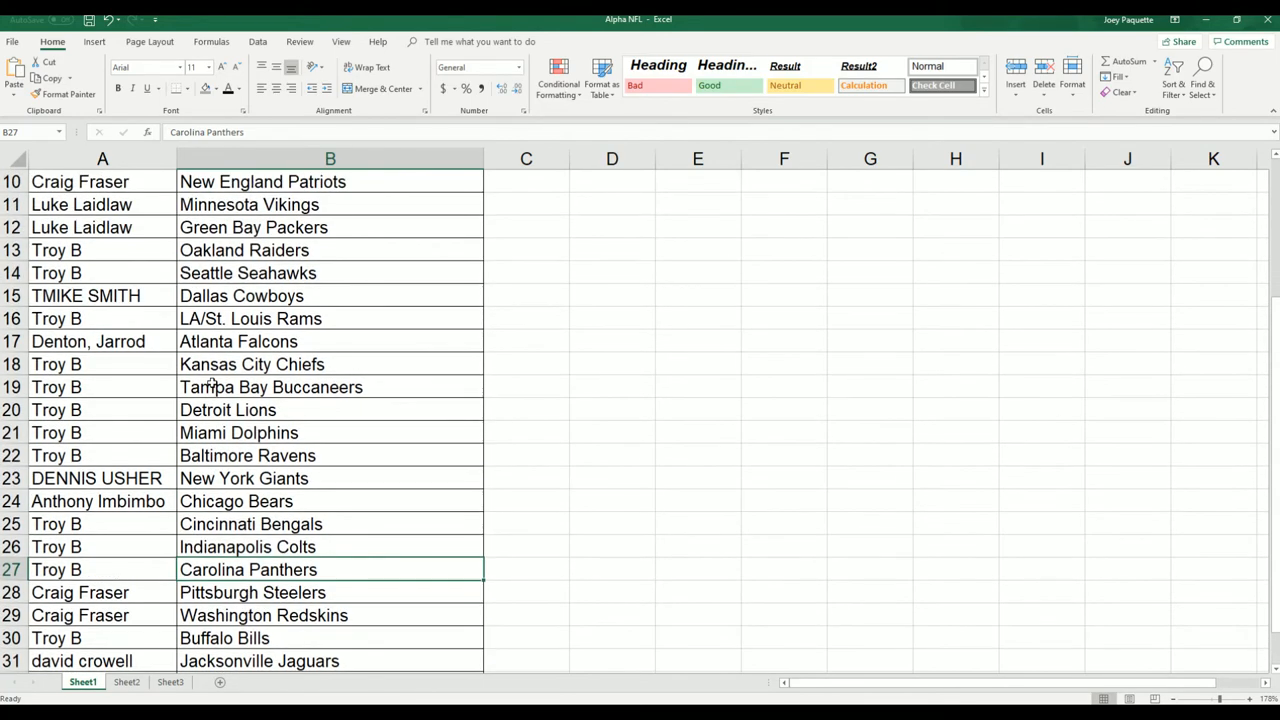
{"action": "scroll", "scroll_direction": "up", "scroll_amount": 3}
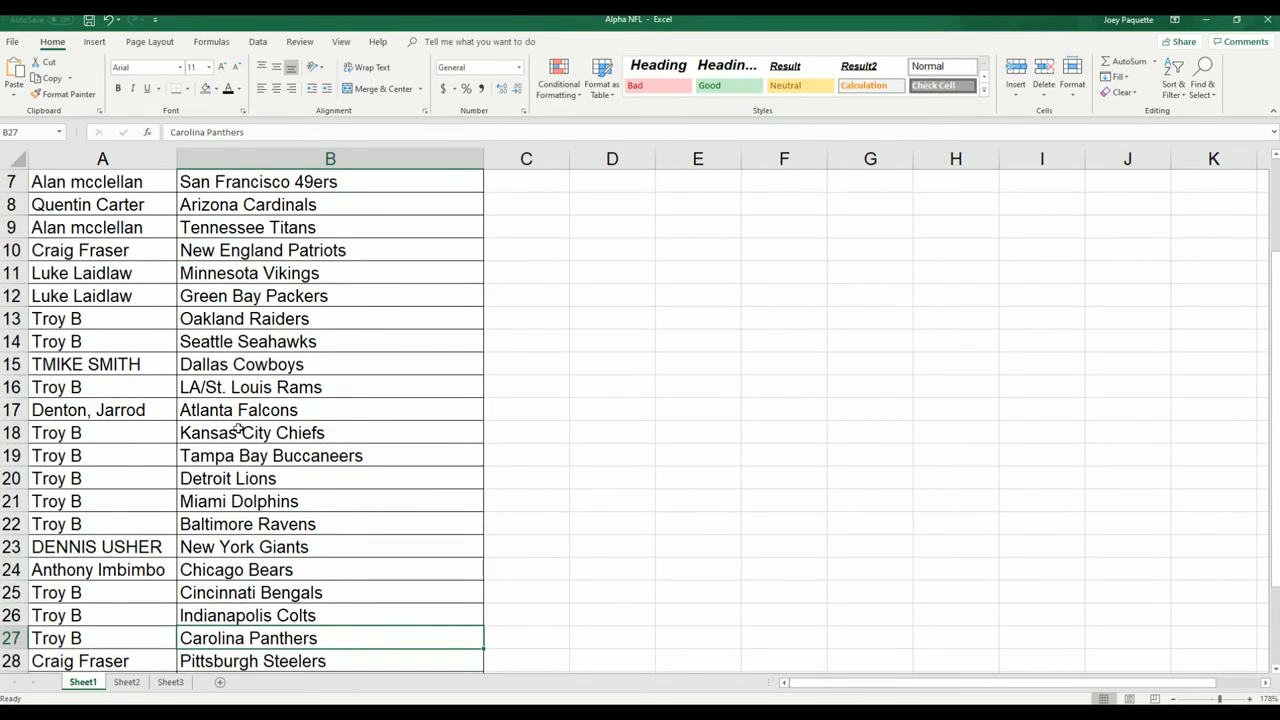
{"action": "scroll", "scroll_direction": "up", "scroll_amount": 3}
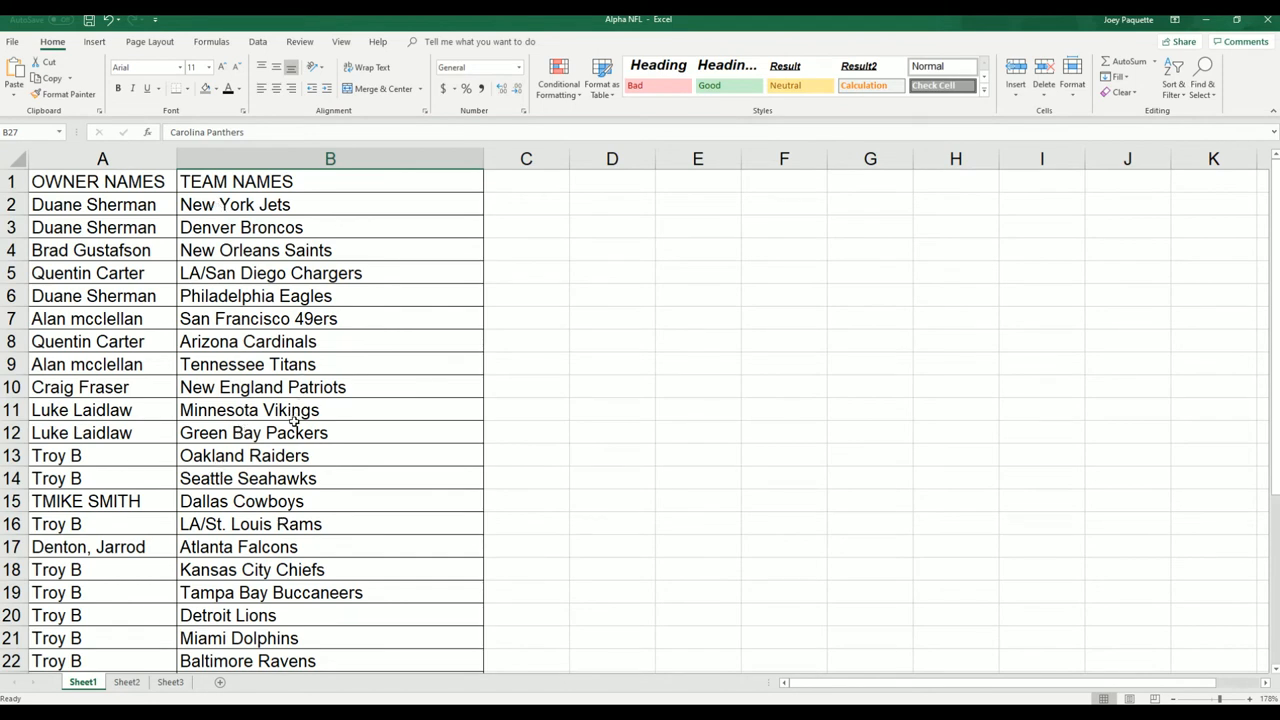
{"action": "scroll", "scroll_direction": "down", "scroll_amount": 3}
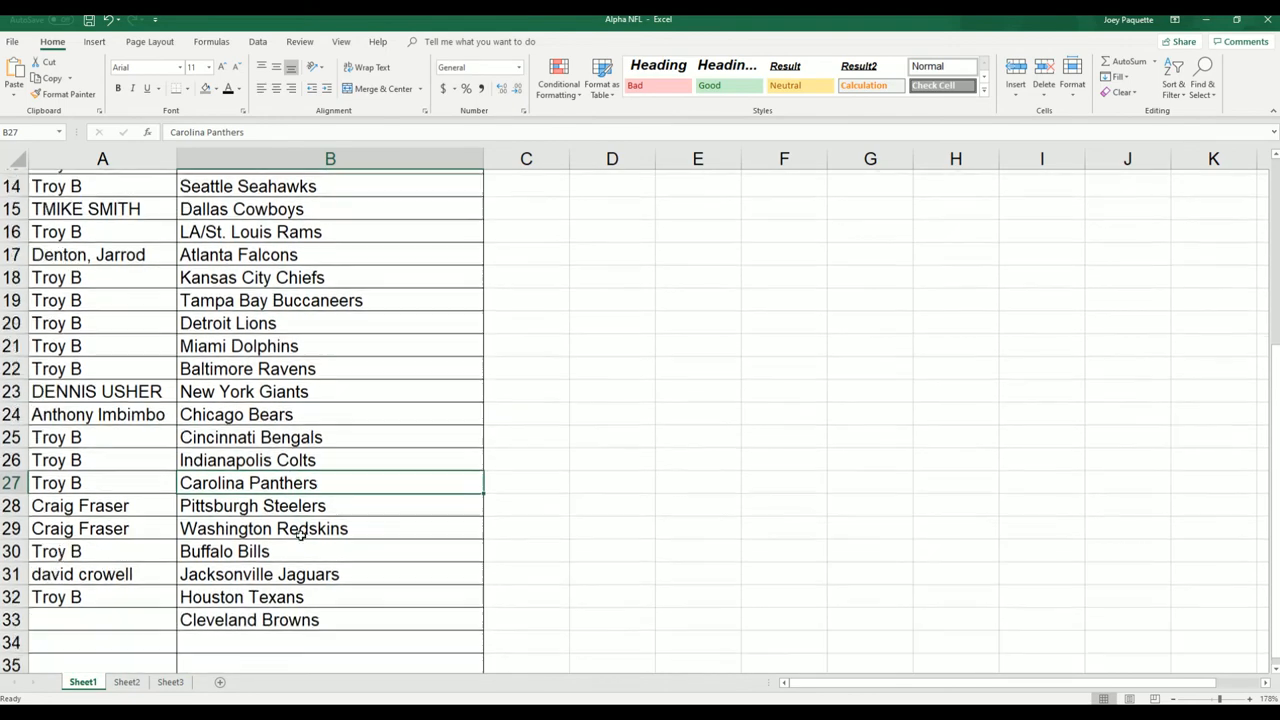
{"action": "scroll", "scroll_direction": "up", "scroll_amount": 3}
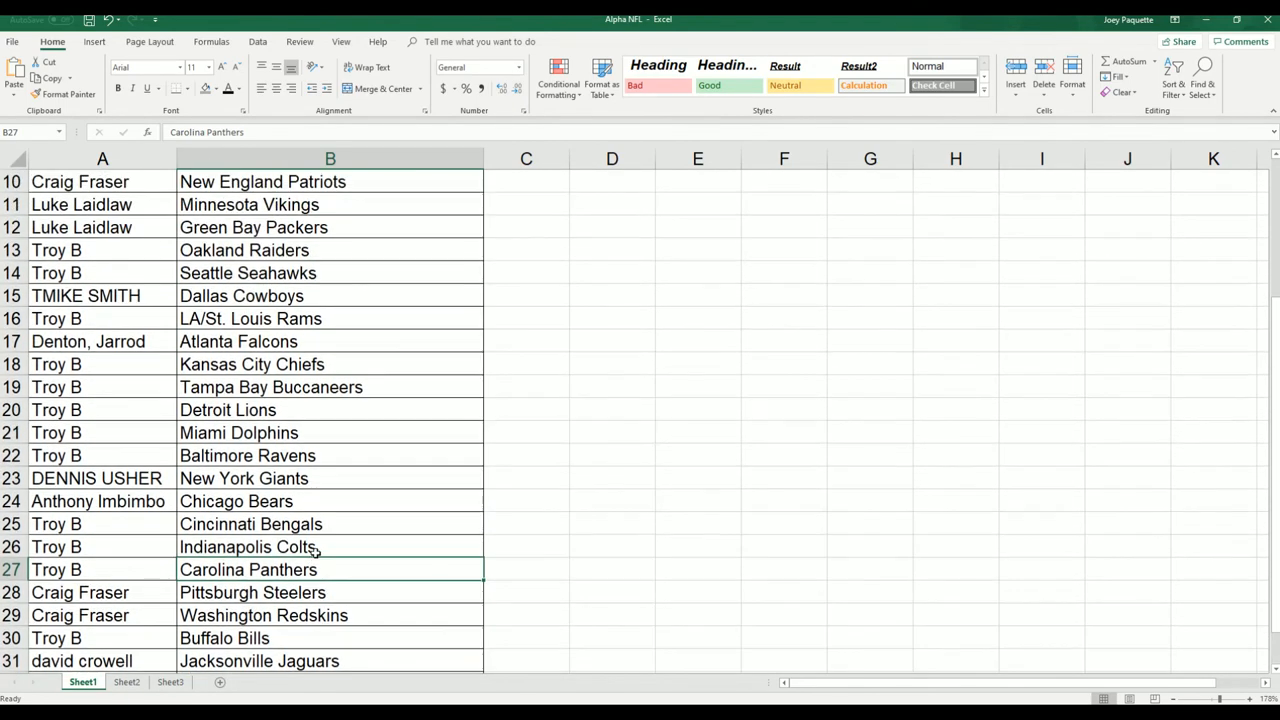
{"action": "scroll", "scroll_direction": "up", "scroll_amount": 3}
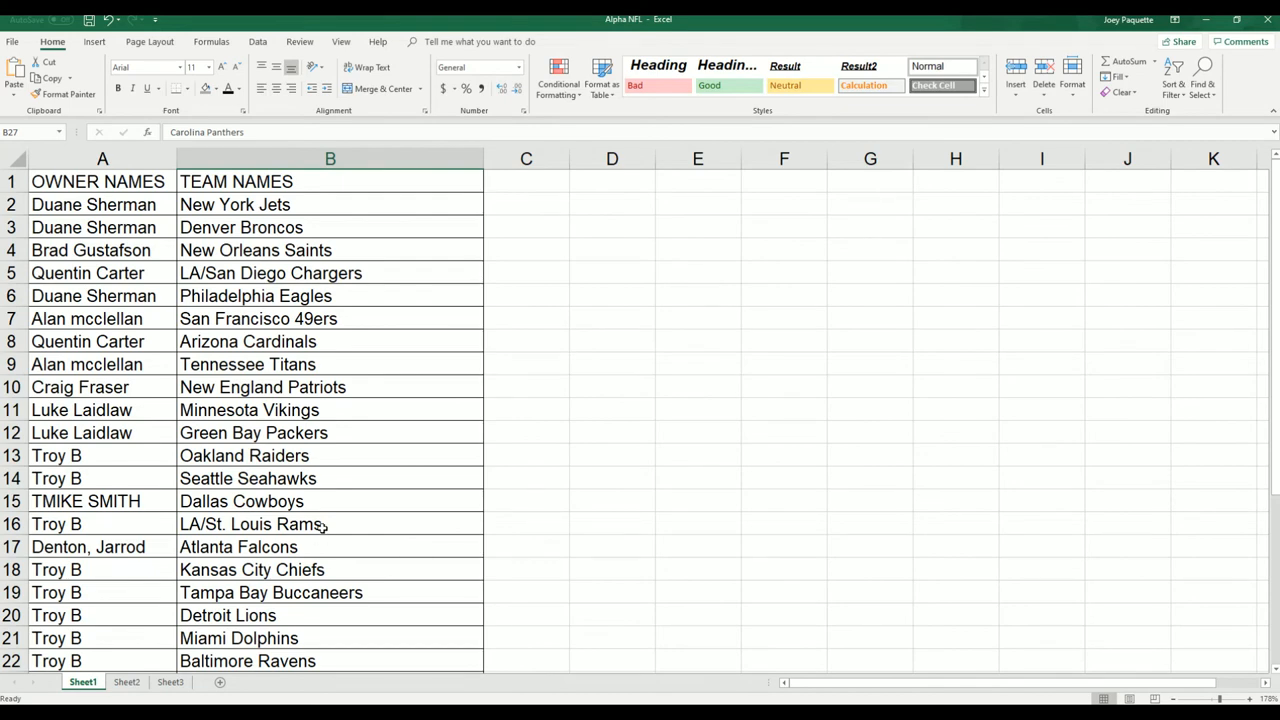
{"action": "scroll", "scroll_direction": "down", "scroll_amount": 3}
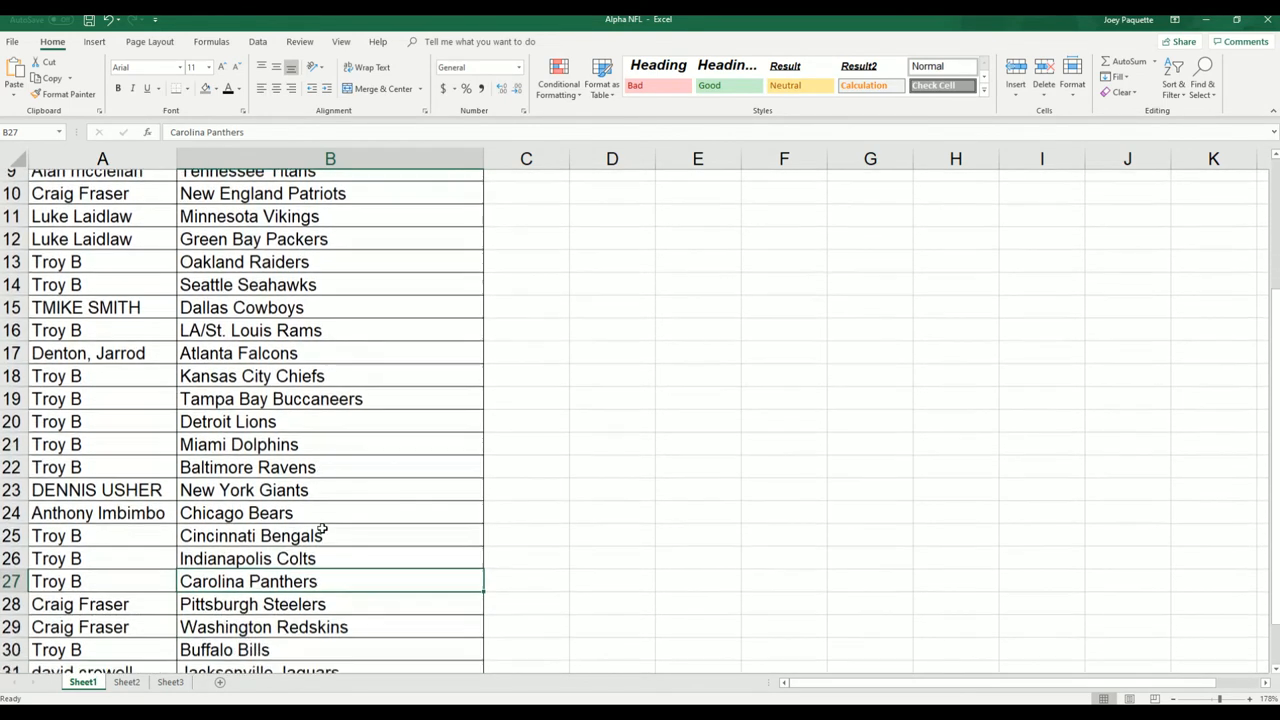
{"action": "scroll", "scroll_direction": "down", "scroll_amount": 3}
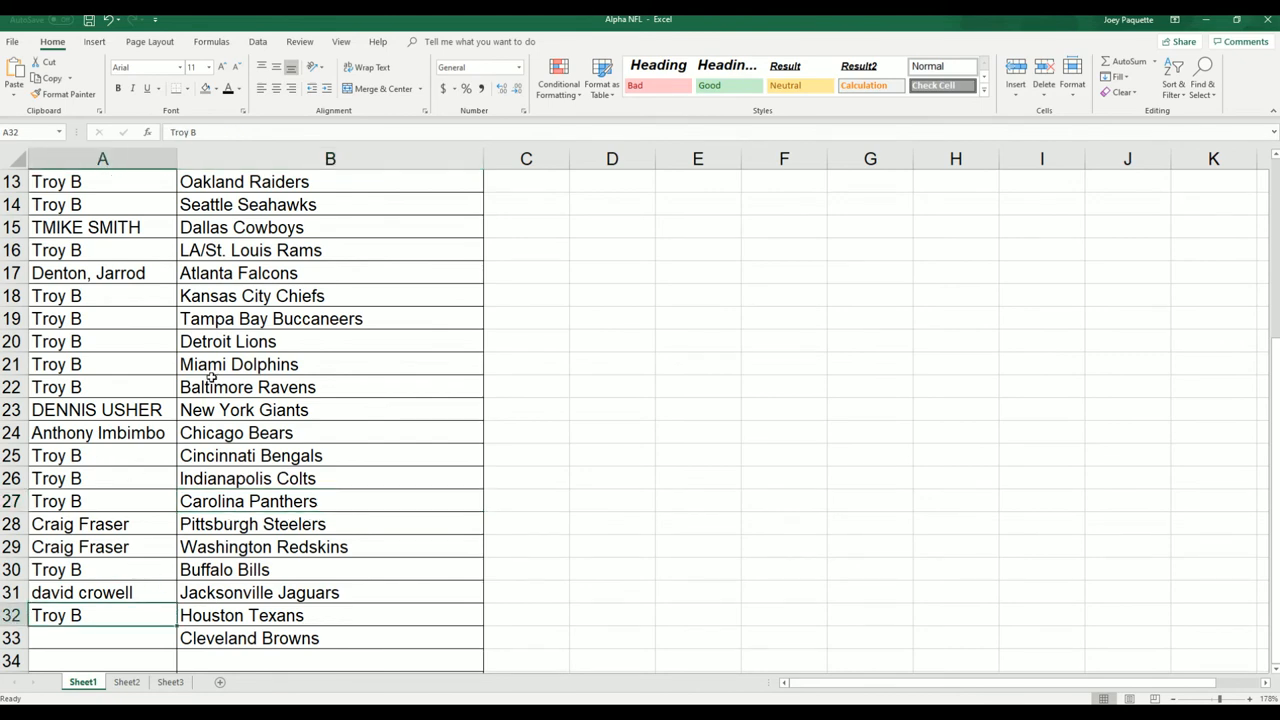
{"action": "scroll", "scroll_direction": "up", "scroll_amount": 3}
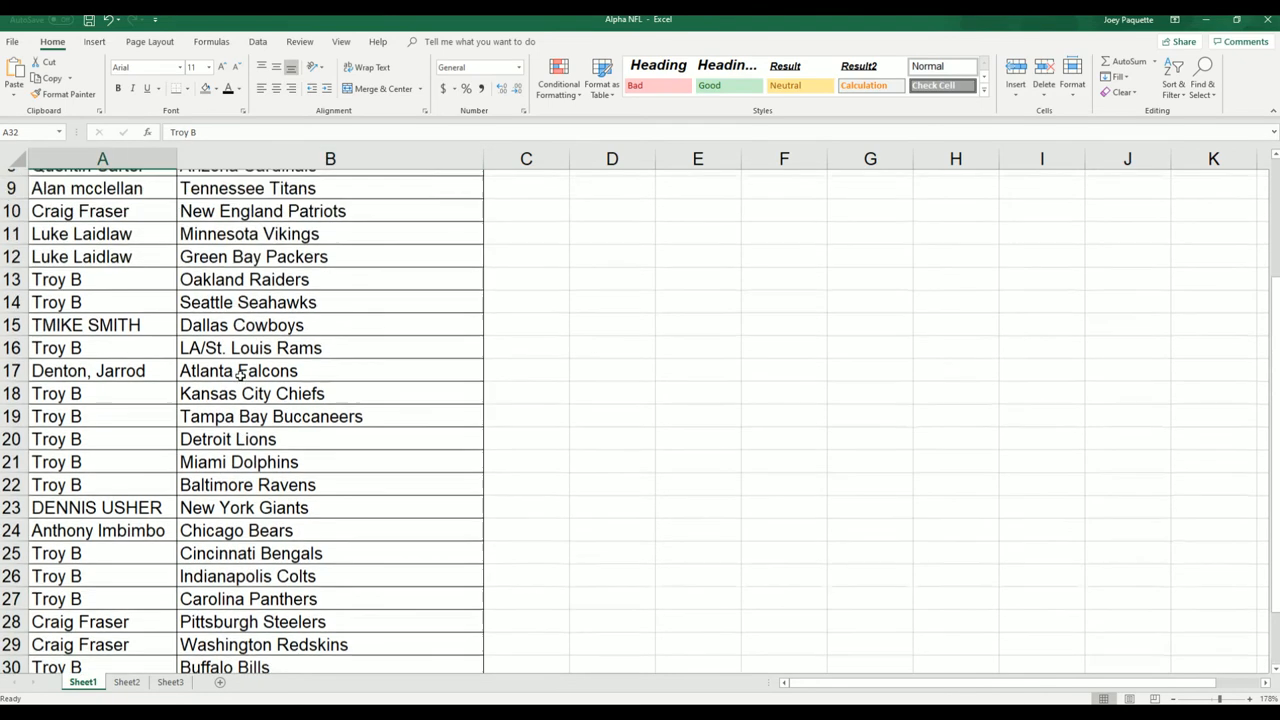
{"action": "scroll", "scroll_direction": "down", "scroll_amount": 3}
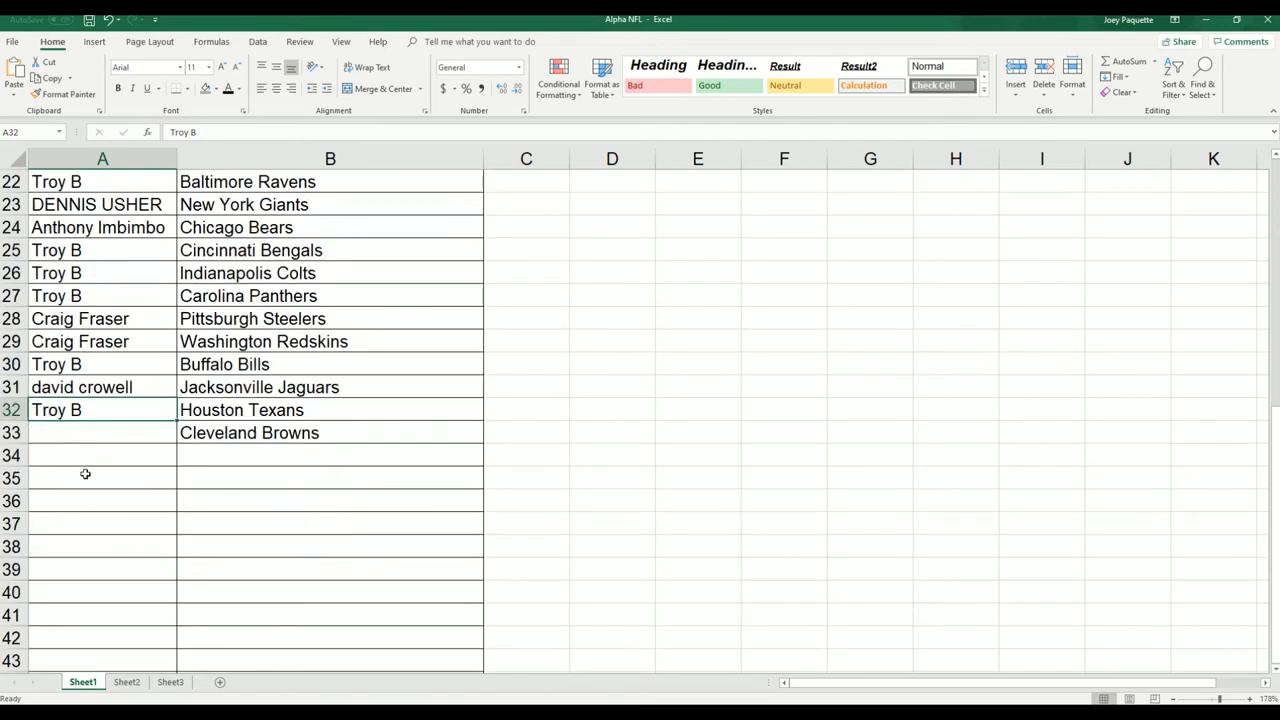